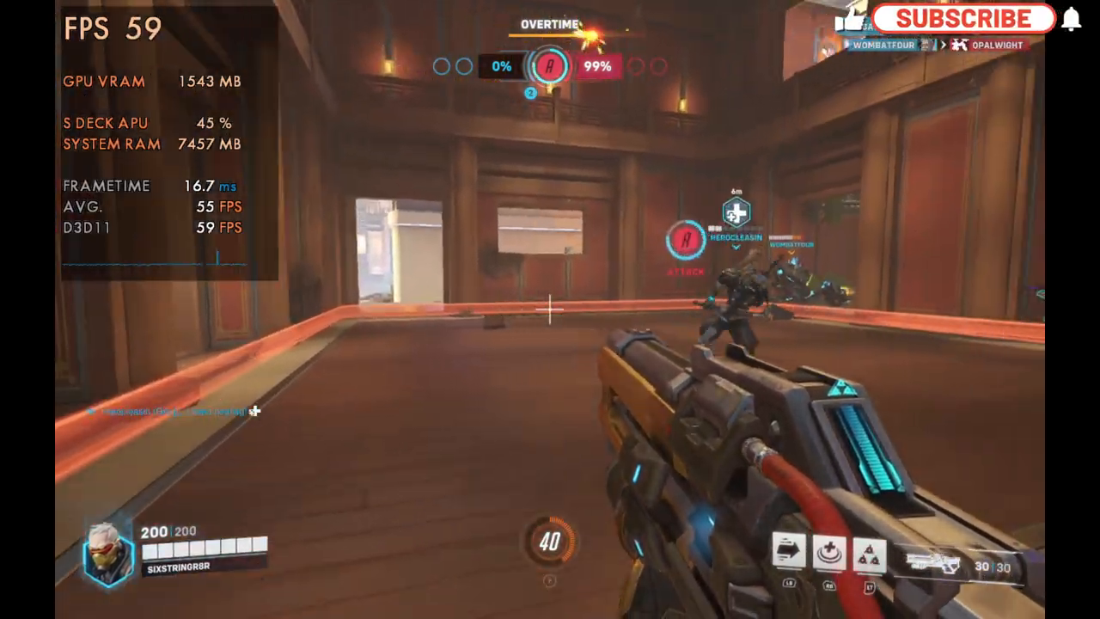
Step: Download MSIAfterburnerSetup.zip from msi.com in Edge, then minimize the browser
click(964, 20)
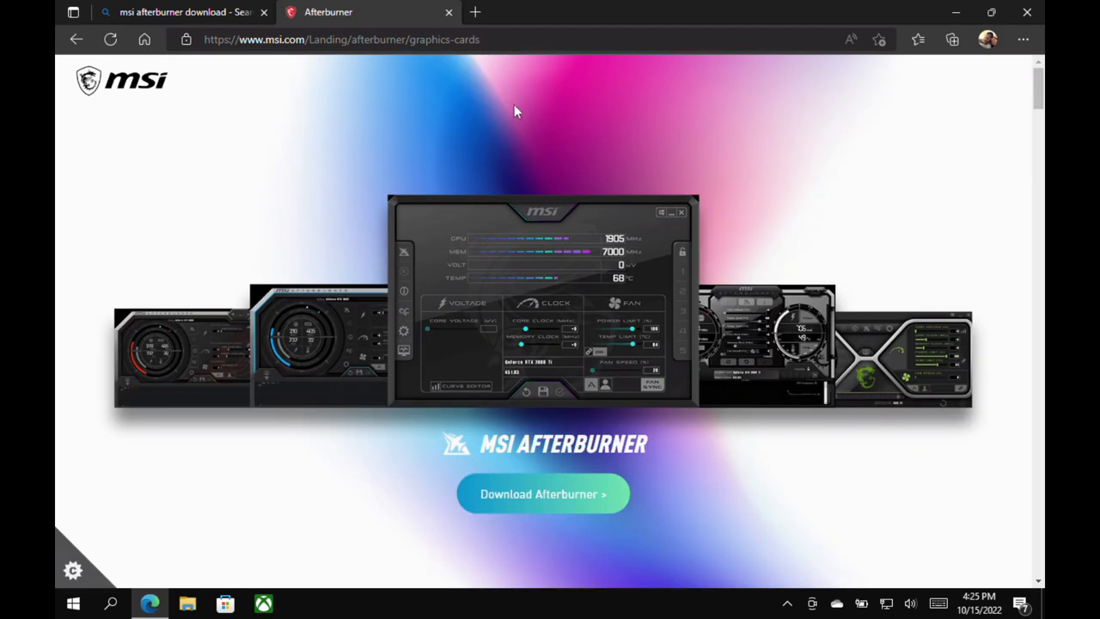
mouse_move(547, 494)
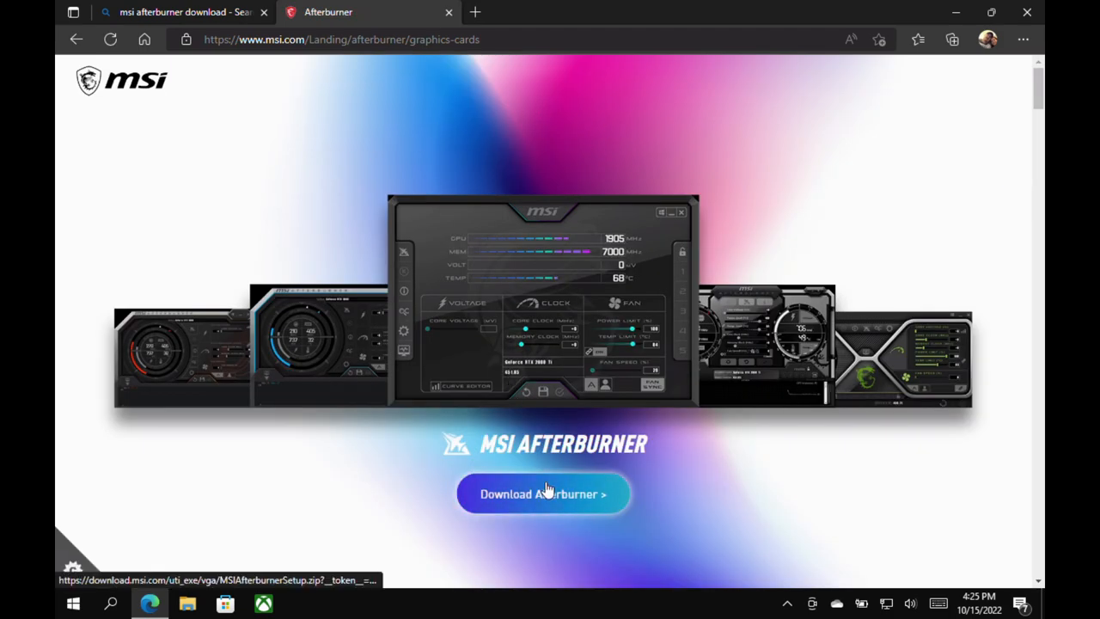
click(543, 493)
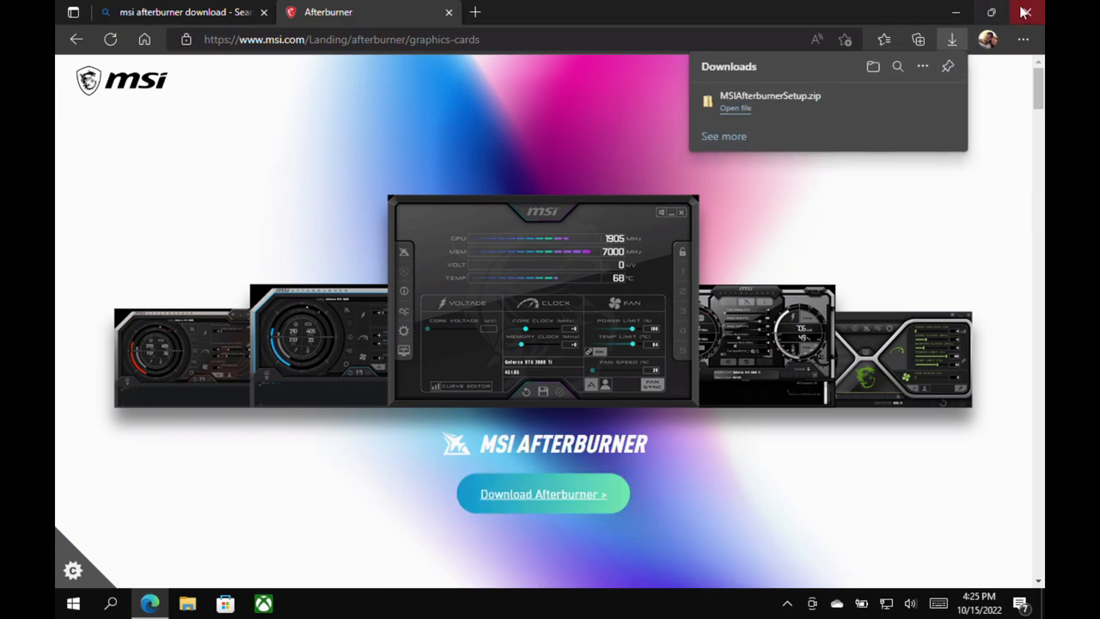
click(1025, 10)
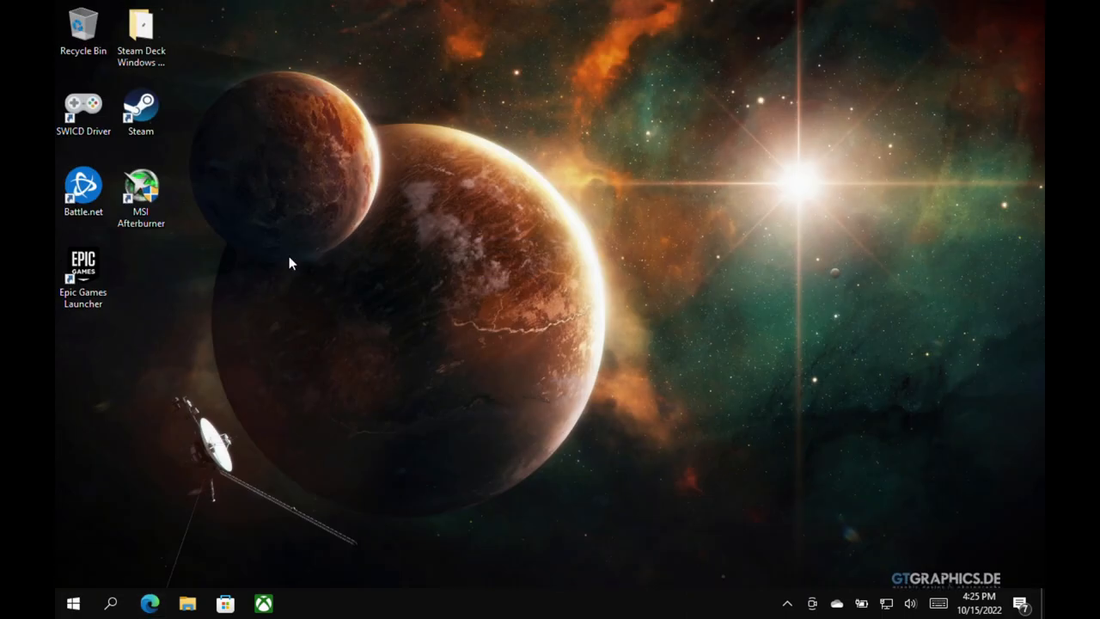
Step: Open MSIAfterburnerSetup.zip in Downloads and run MSIAfterburnerSetup463Beta2 from inside it
click(187, 602)
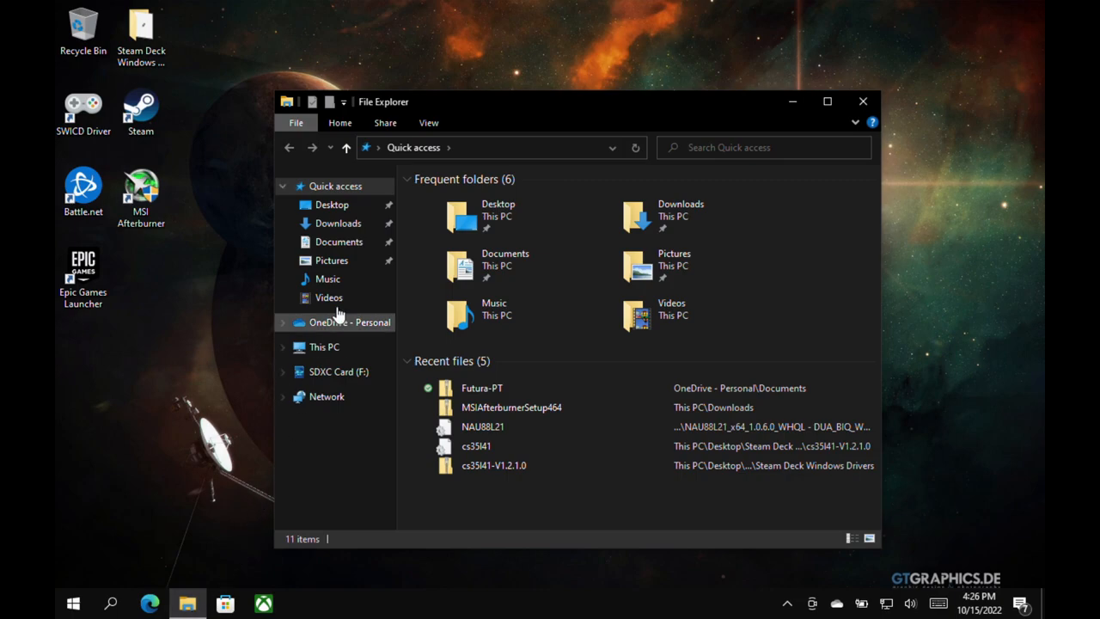
click(339, 223)
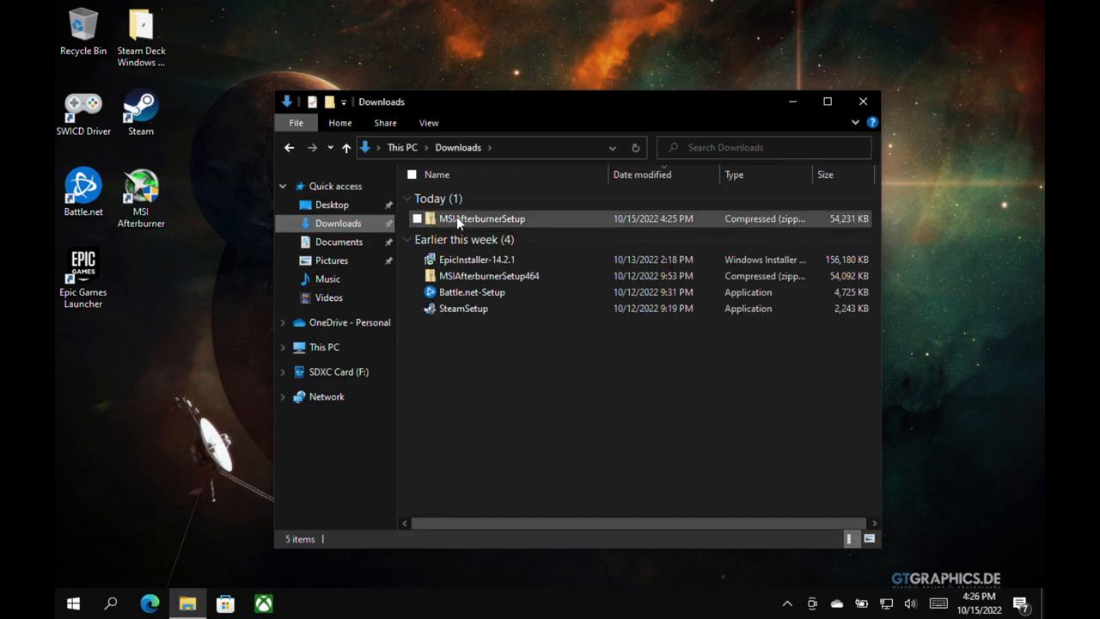
double_click(483, 216)
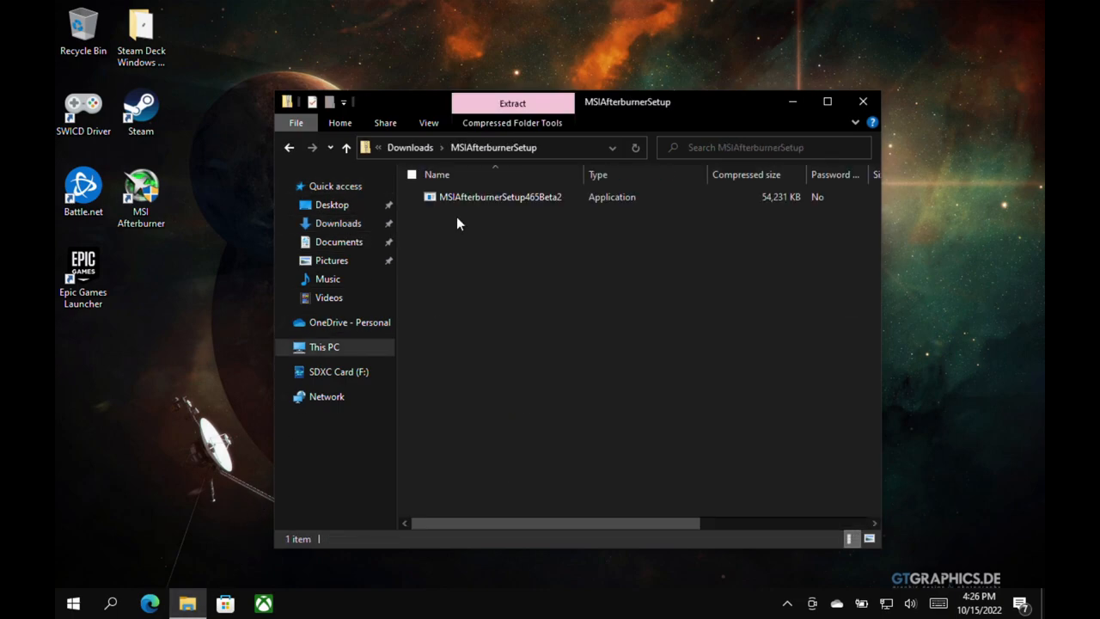
click(498, 196)
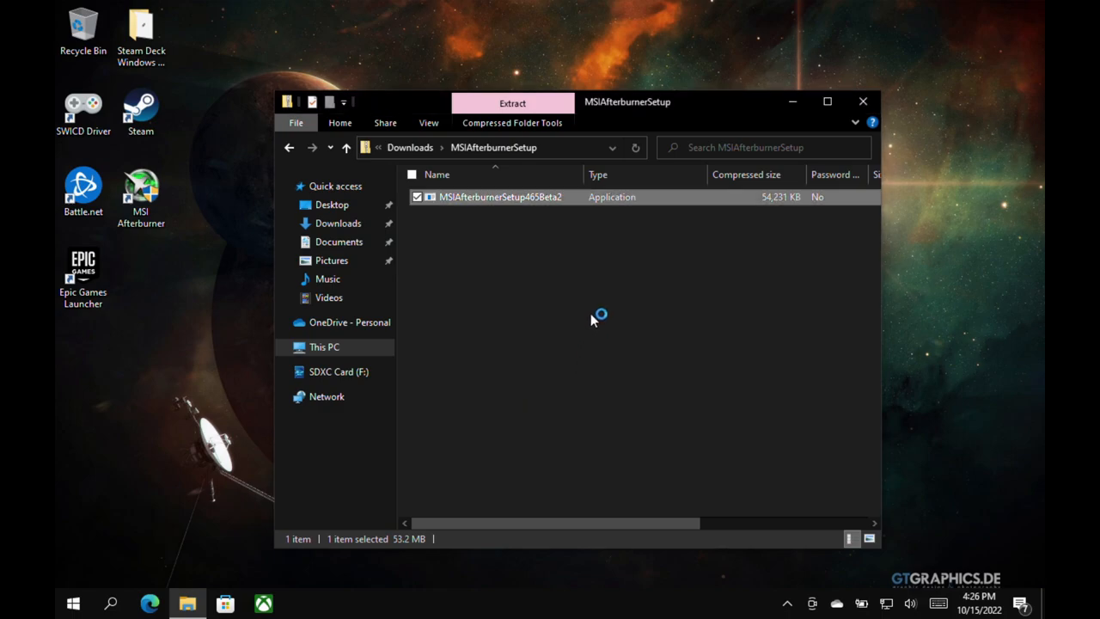
double_click(500, 196)
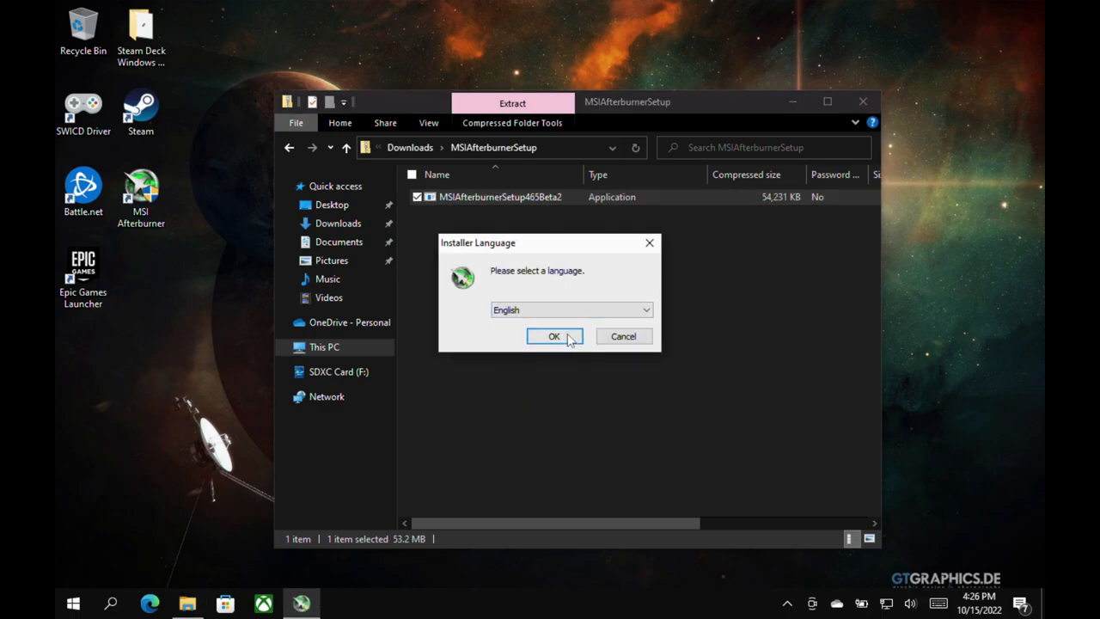
Step: Accept English, advance to the component list with RivaTuner Statistics Server checked, then quit setup
click(553, 335)
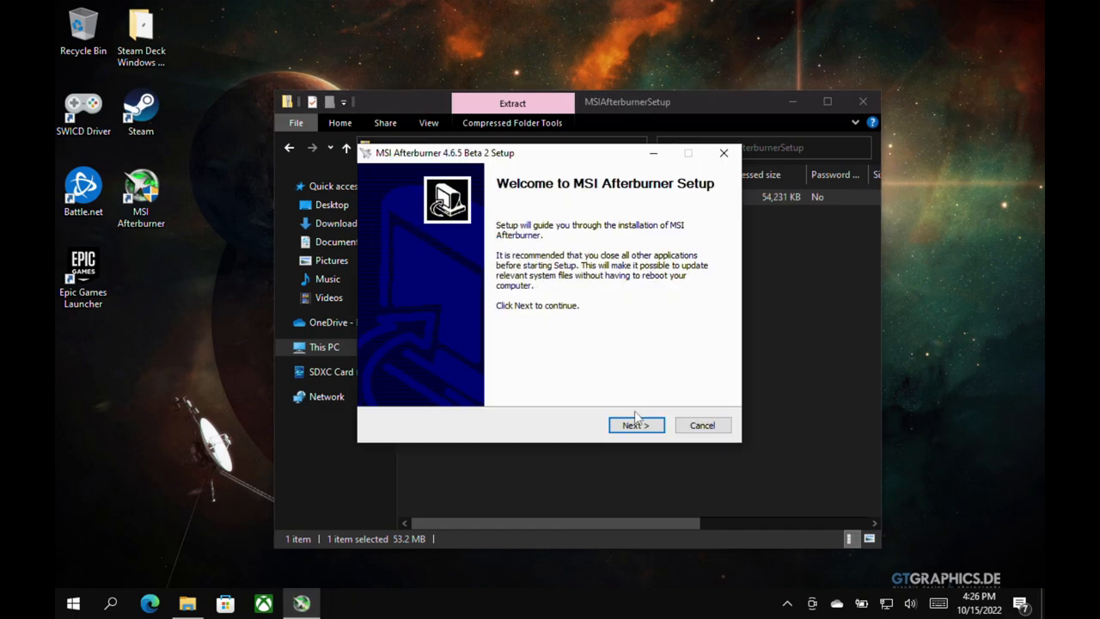
click(636, 425)
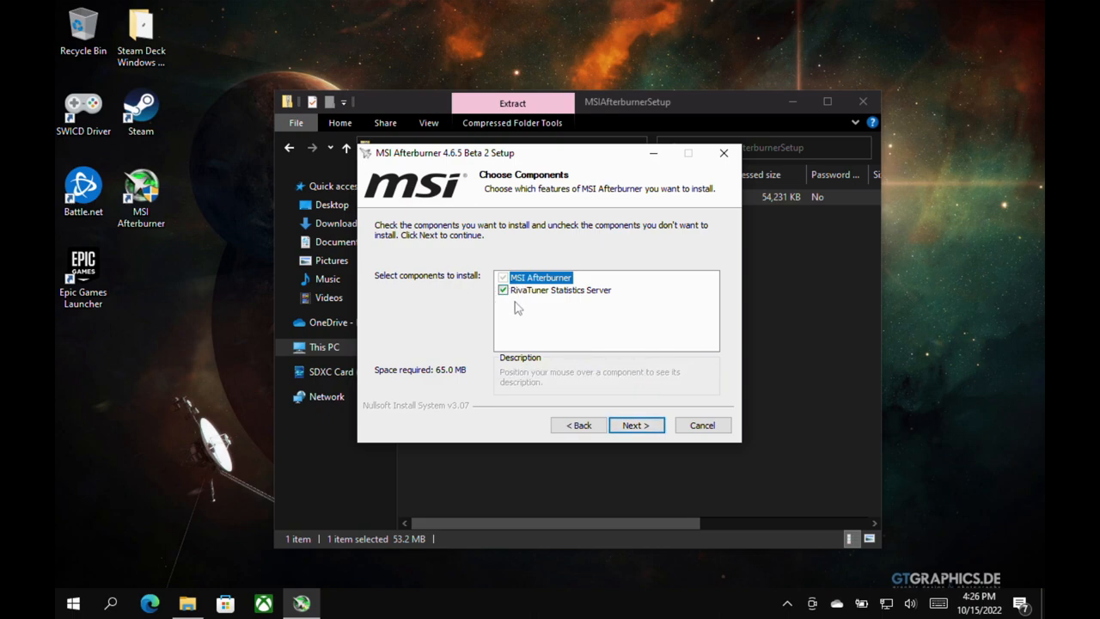
mouse_move(592, 341)
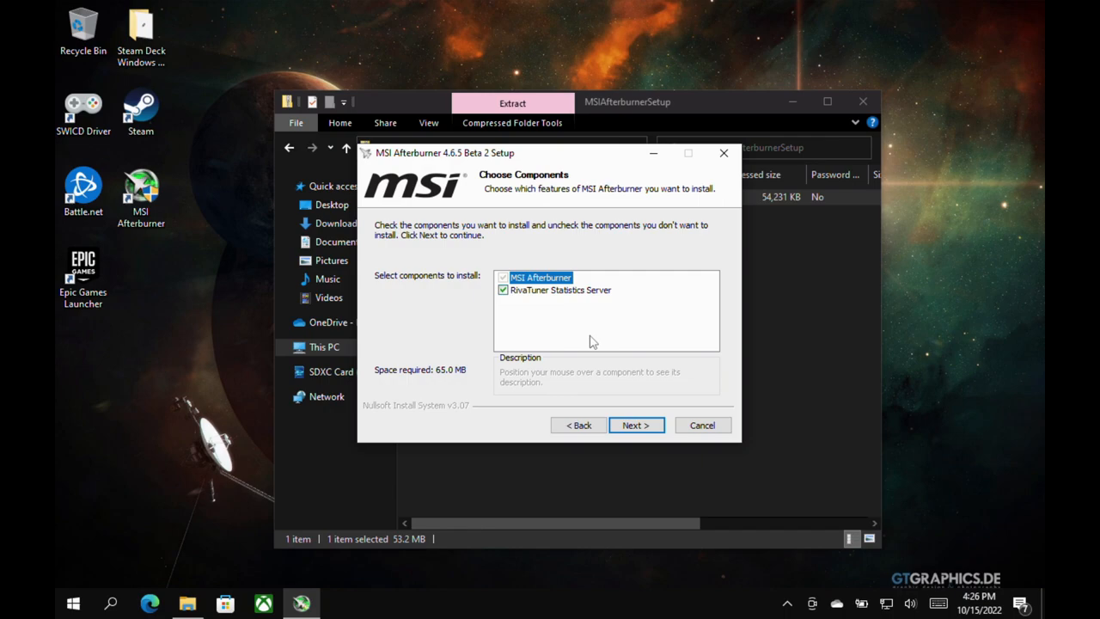
mouse_move(667, 241)
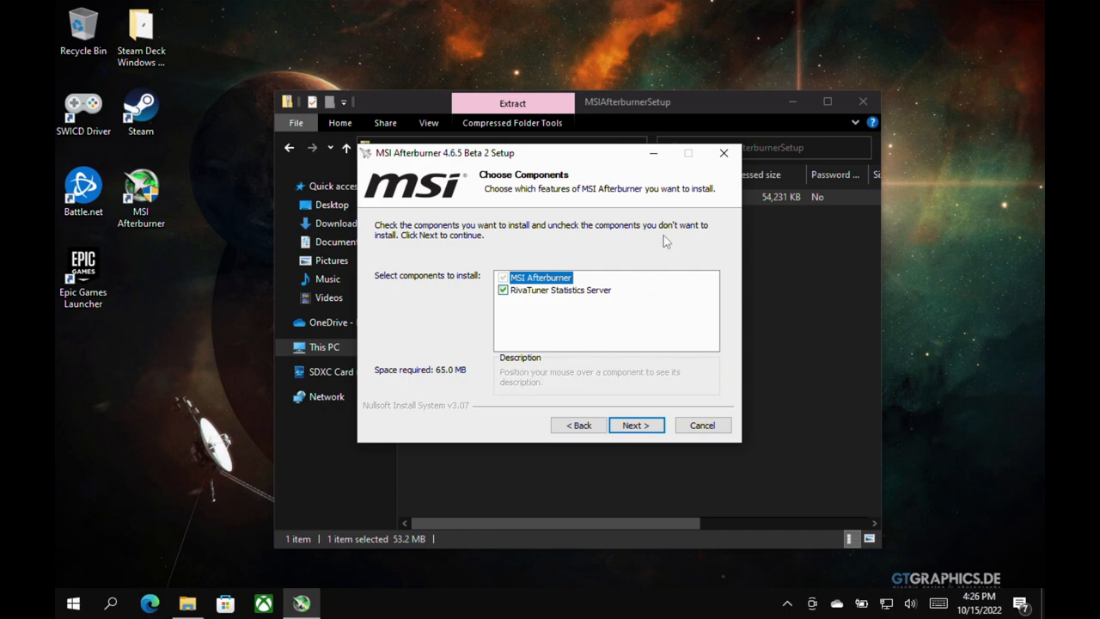
mouse_move(713, 182)
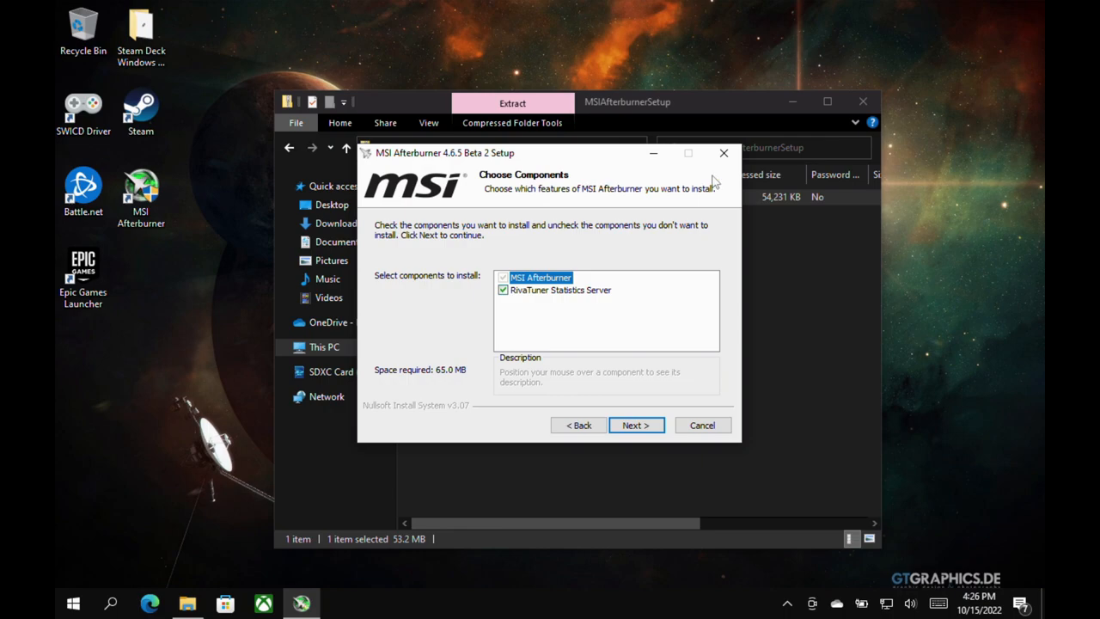
mouse_move(725, 152)
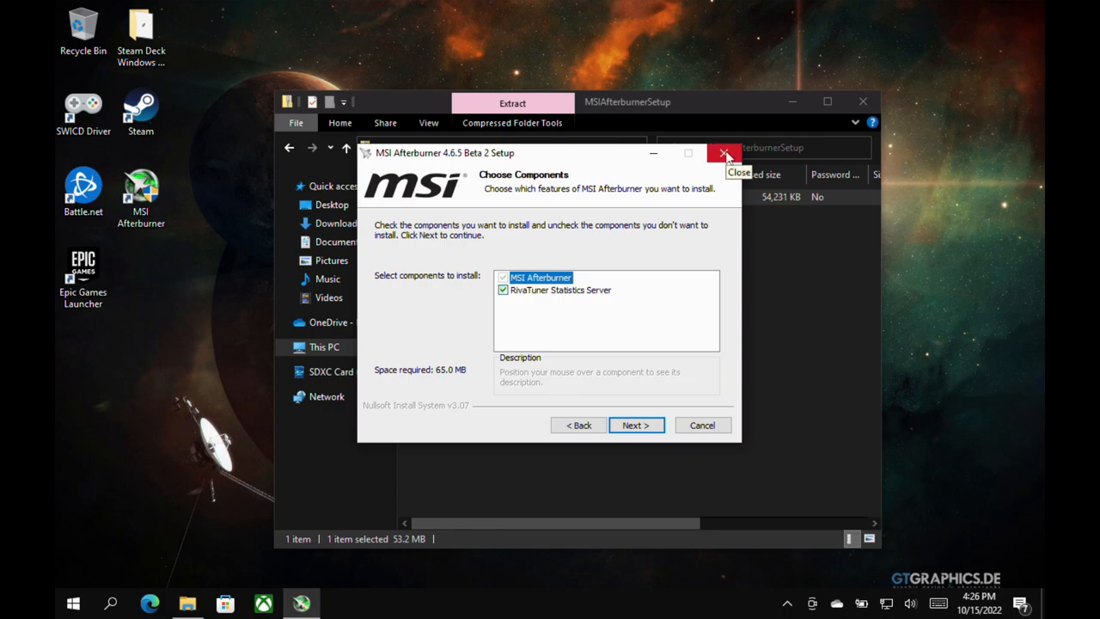
click(725, 153)
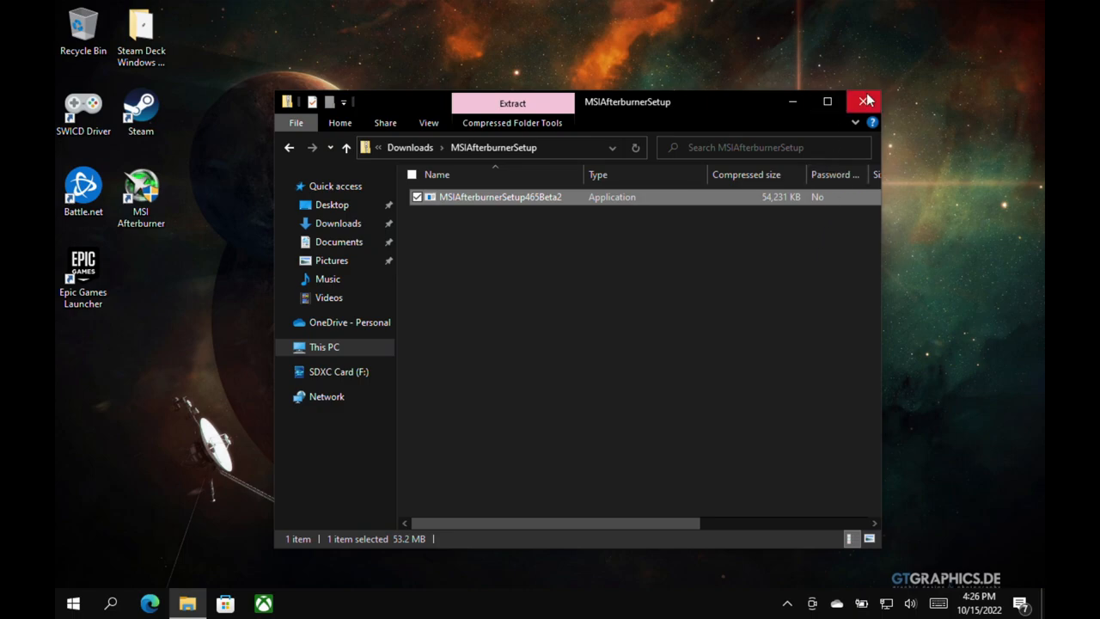
Step: Launch MSI Afterburner from its desktop shortcut, minimize it to the tray, and check the hidden tray icons
click(866, 100)
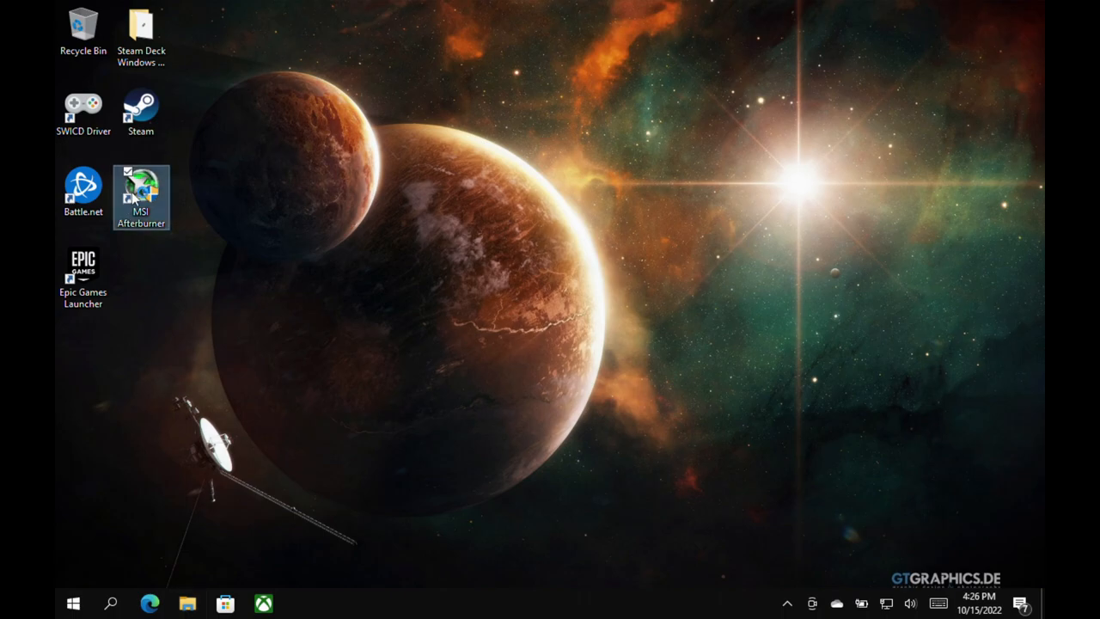
double_click(141, 181)
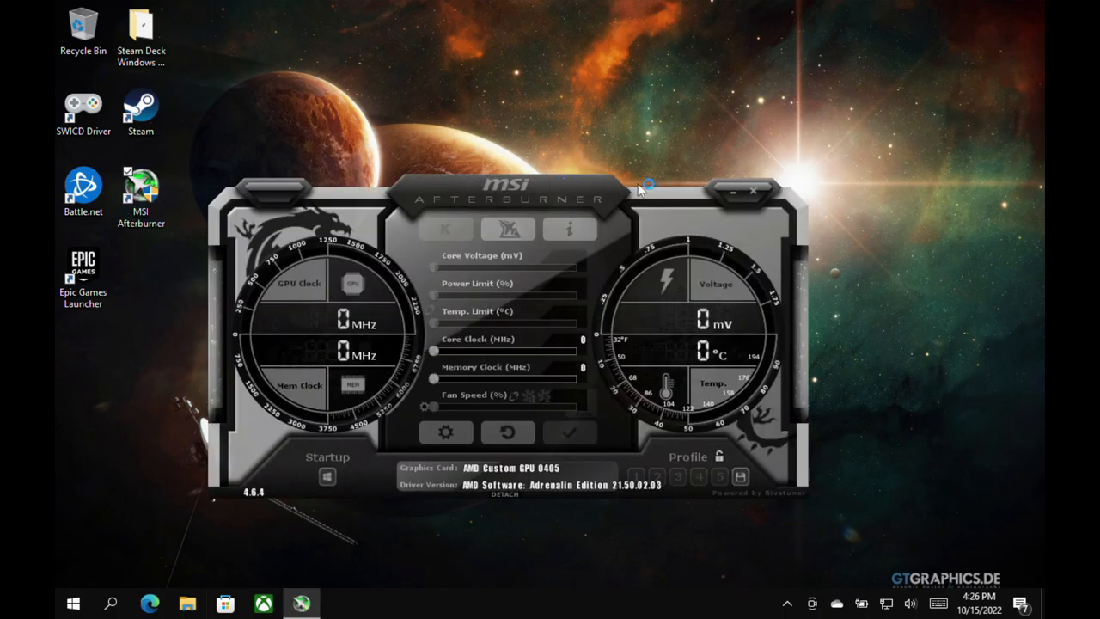
mouse_move(736, 193)
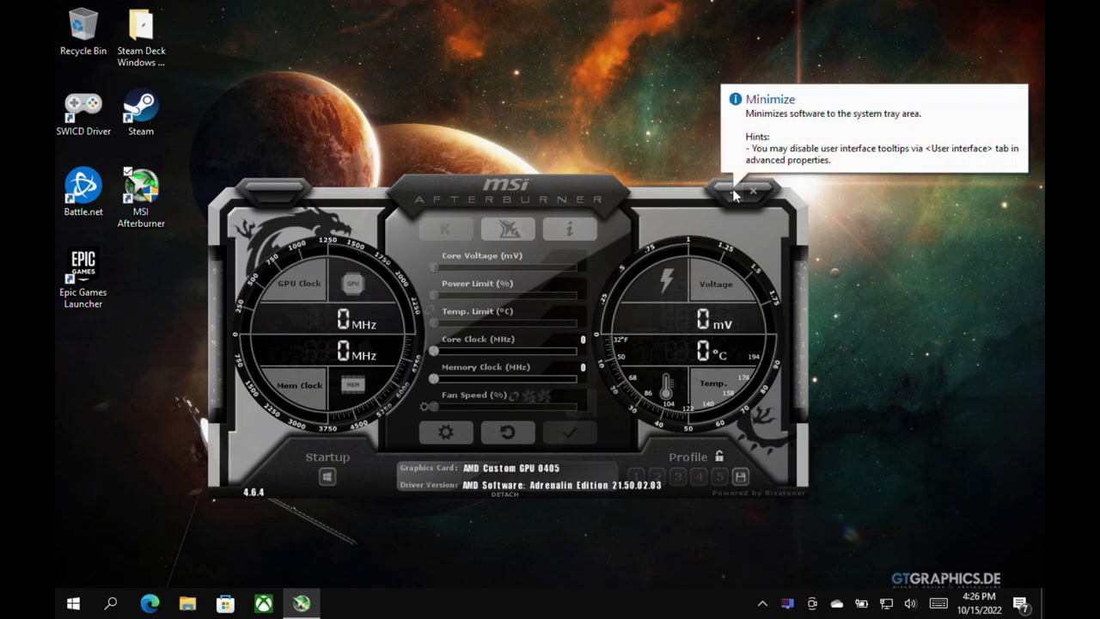
click(719, 196)
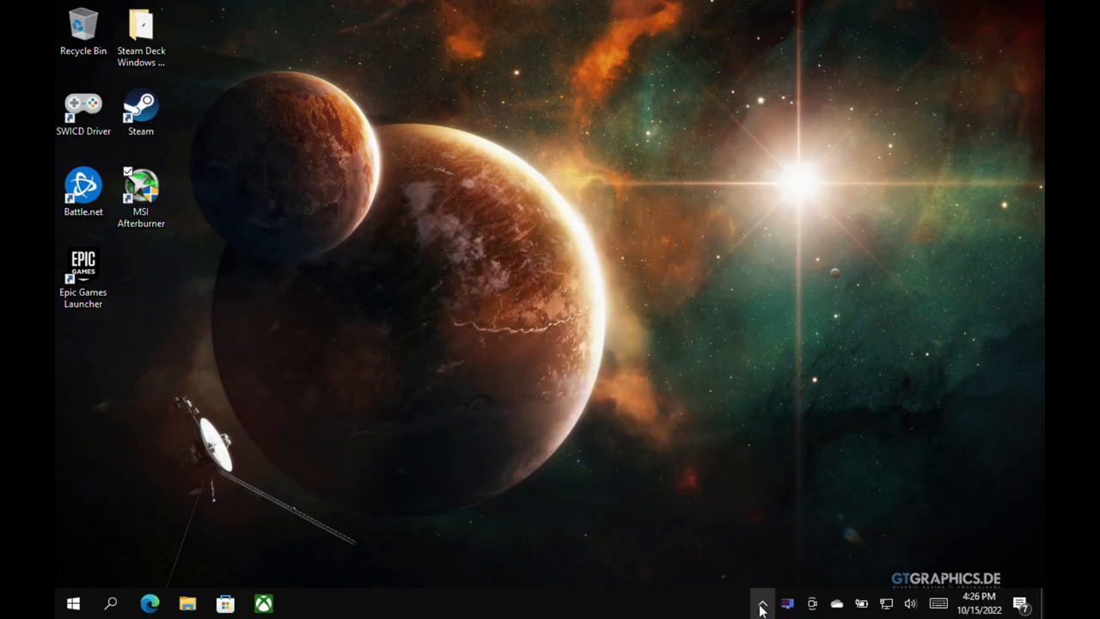
click(758, 605)
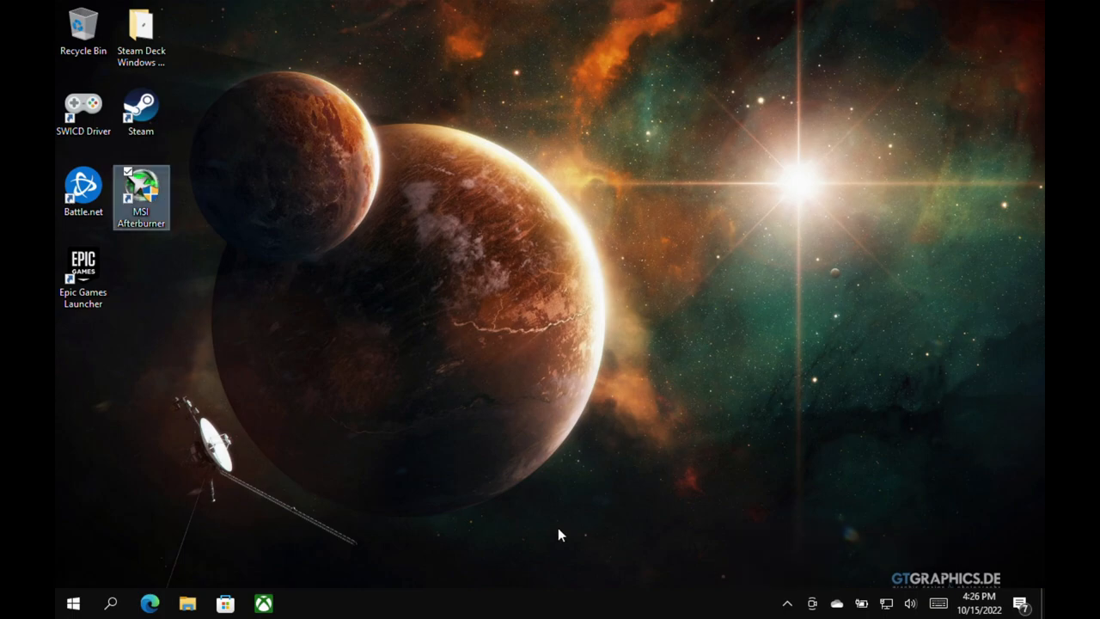
Step: Browse to C:\Program Files (x86)\RivaTuner Statistics Server in File Explorer
click(184, 602)
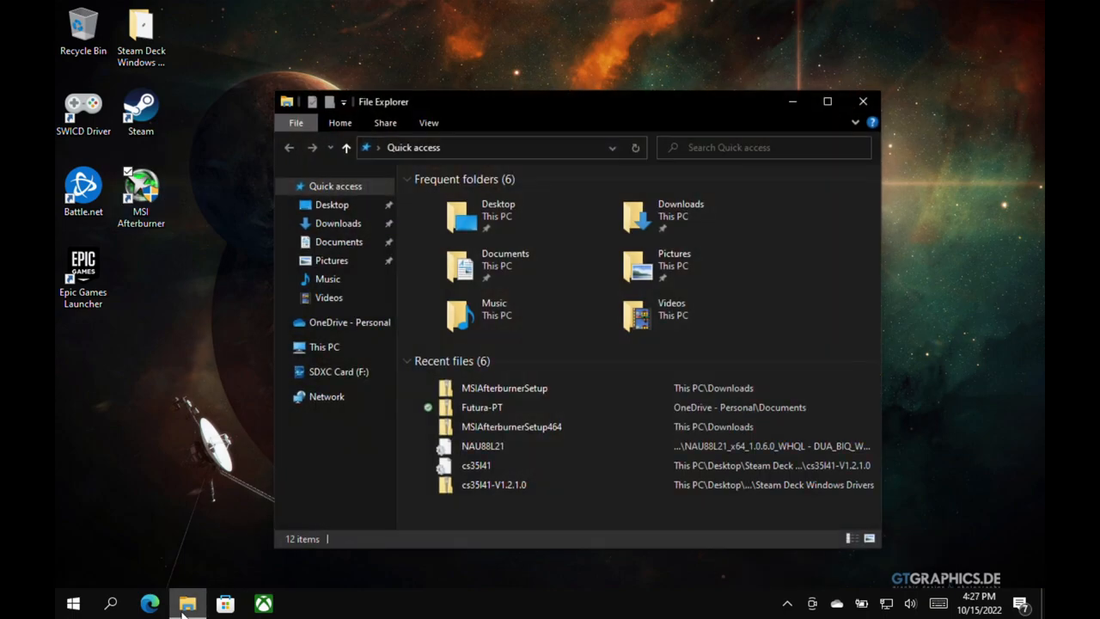
mouse_move(349, 347)
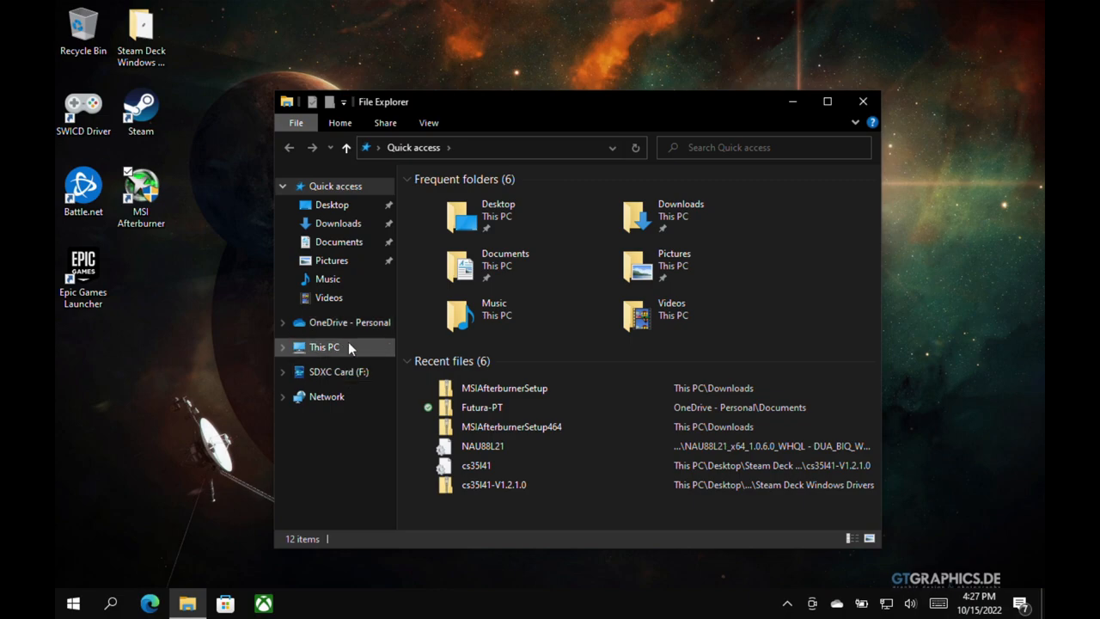
click(323, 347)
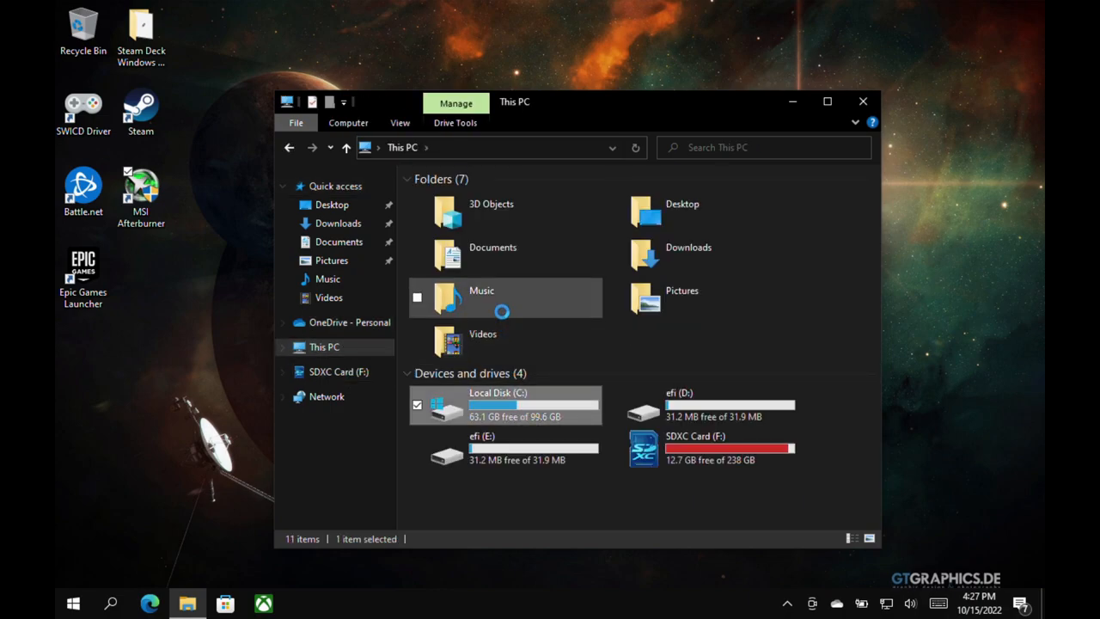
double_click(506, 406)
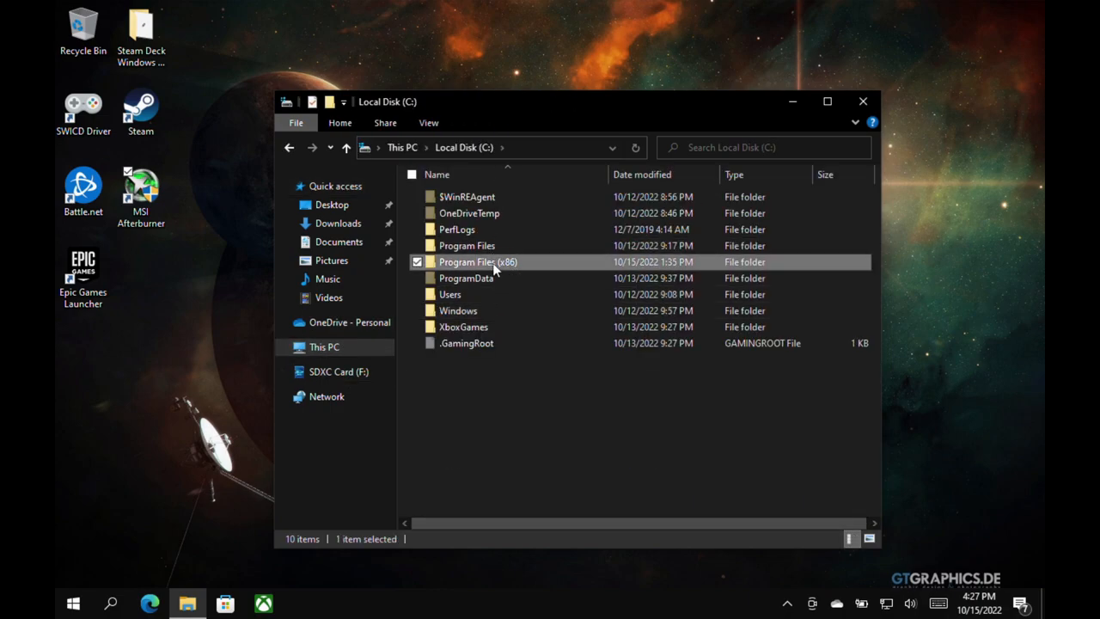
double_click(478, 261)
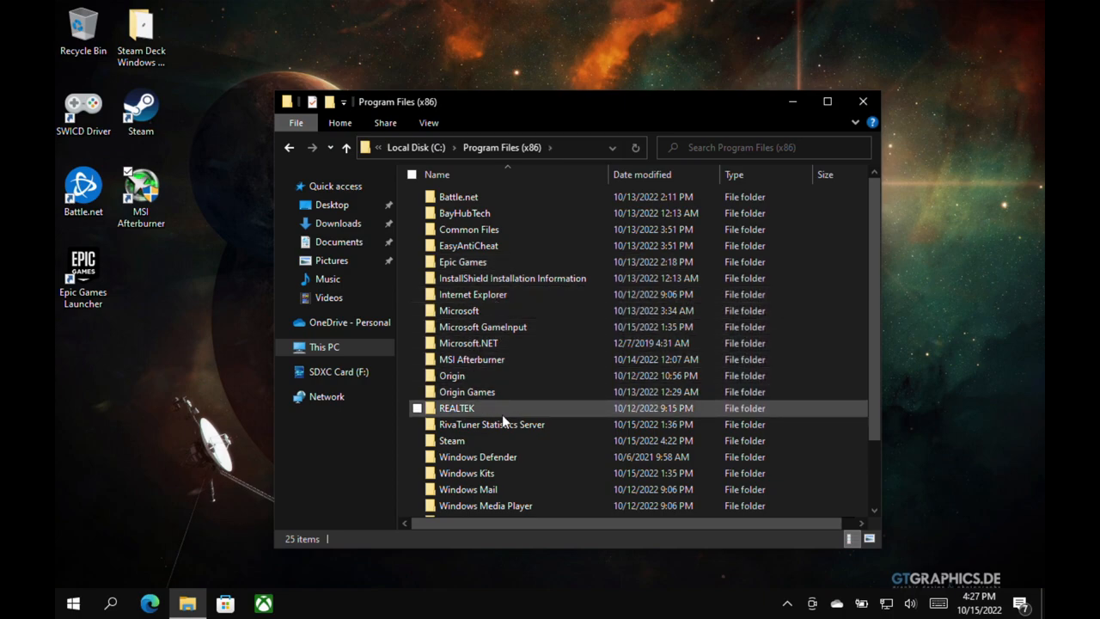
double_click(492, 423)
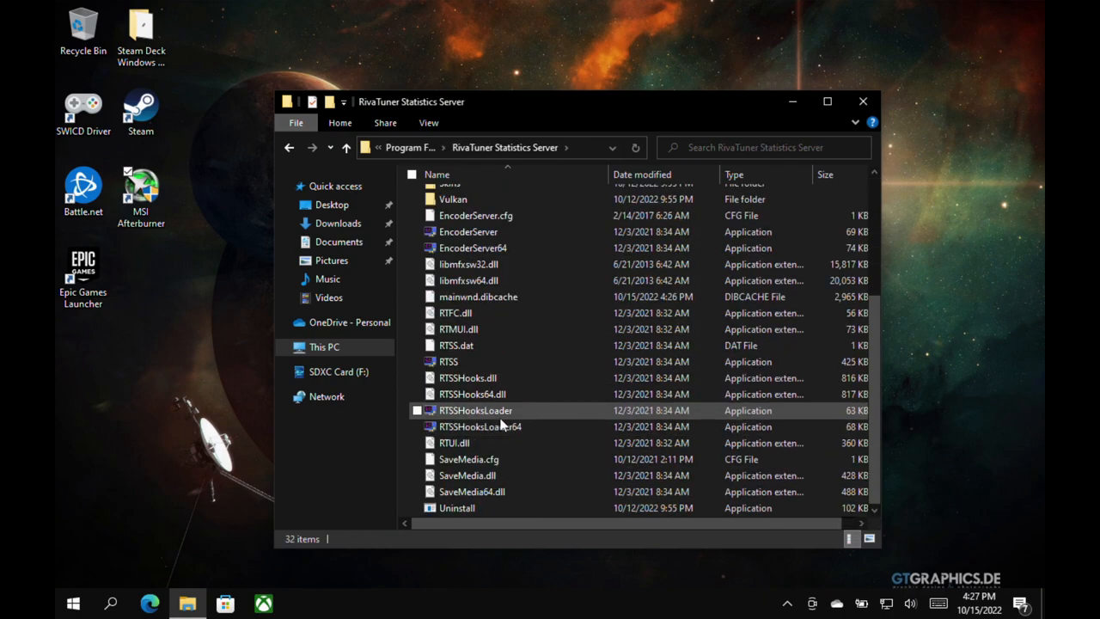
mouse_move(475, 361)
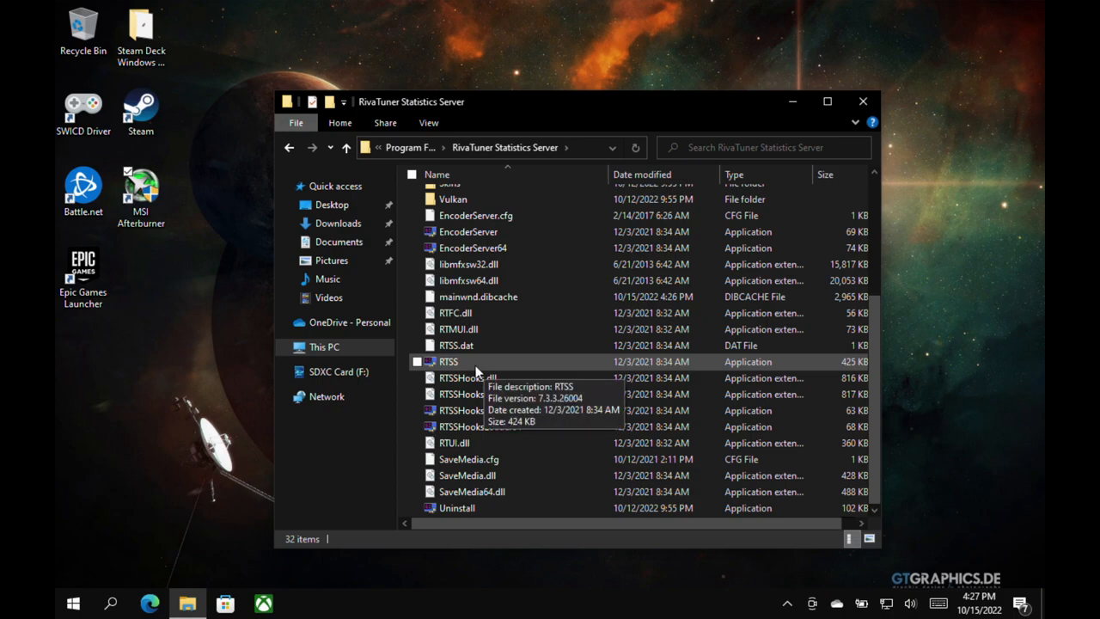
mouse_move(560, 365)
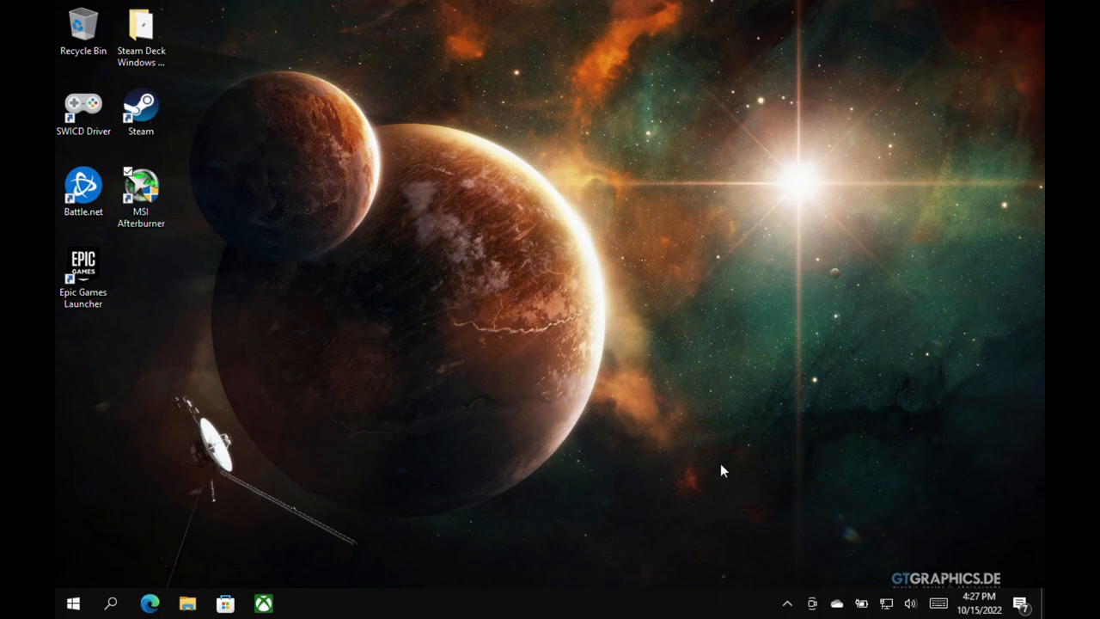
click(784, 604)
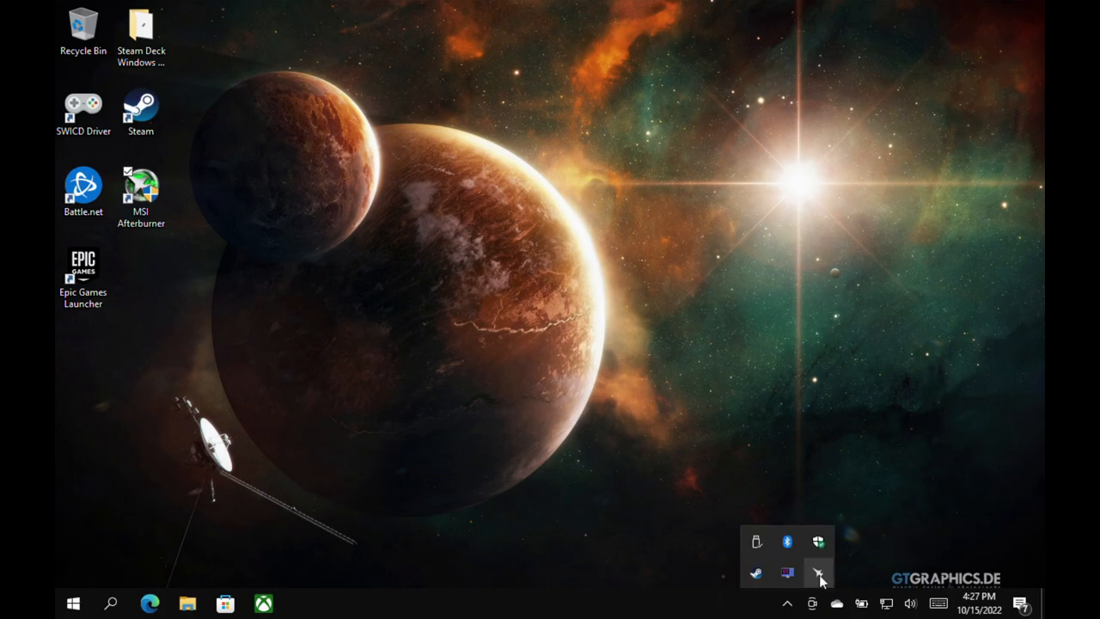
click(815, 574)
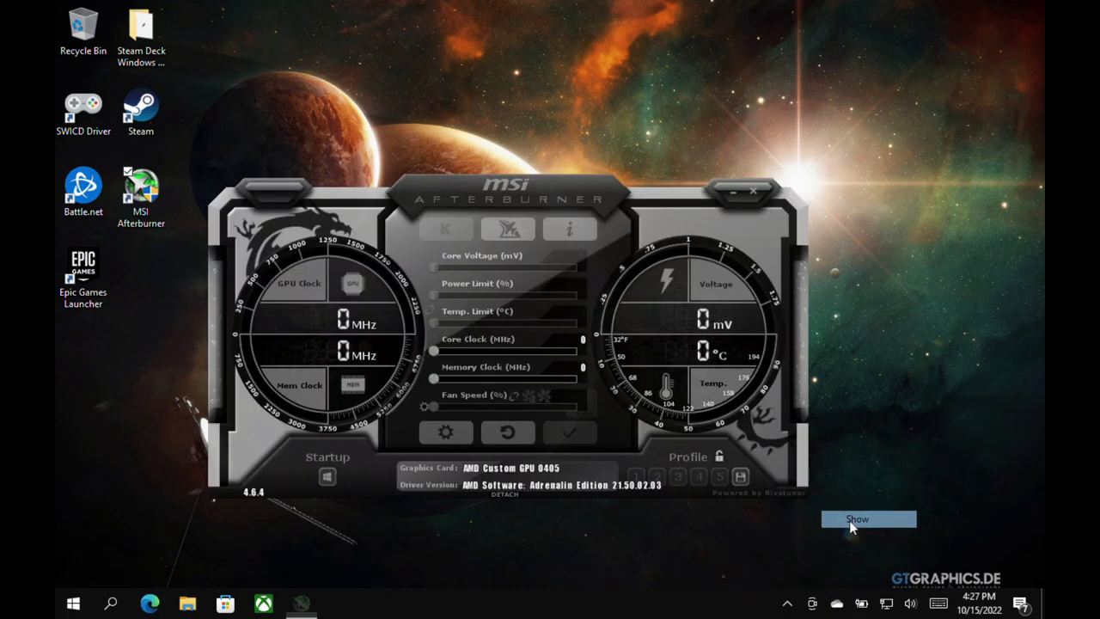
click(447, 433)
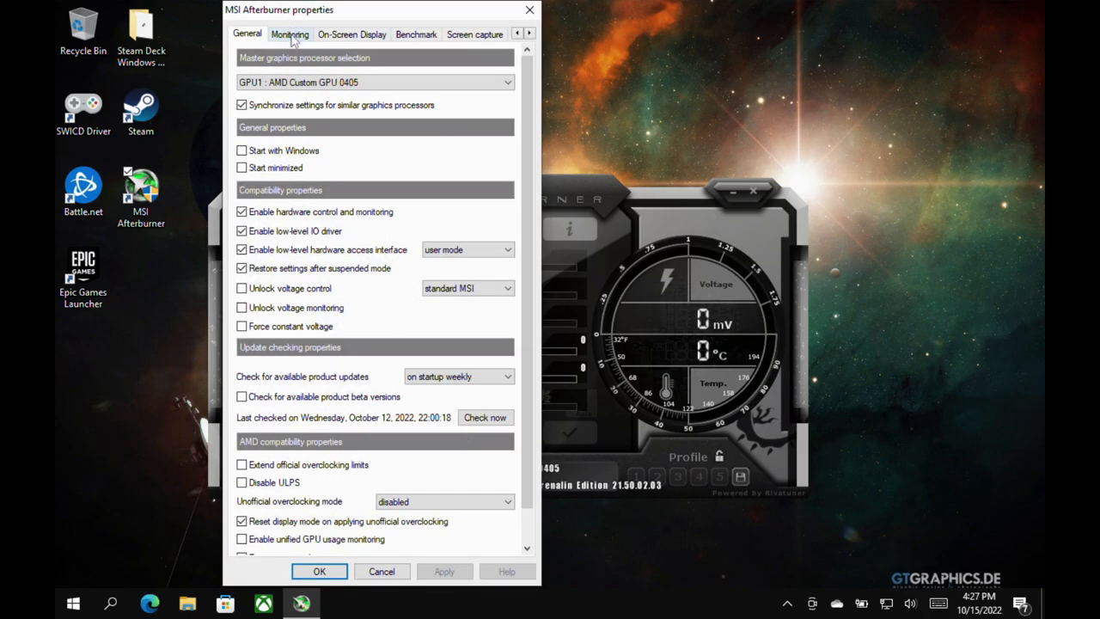
click(290, 34)
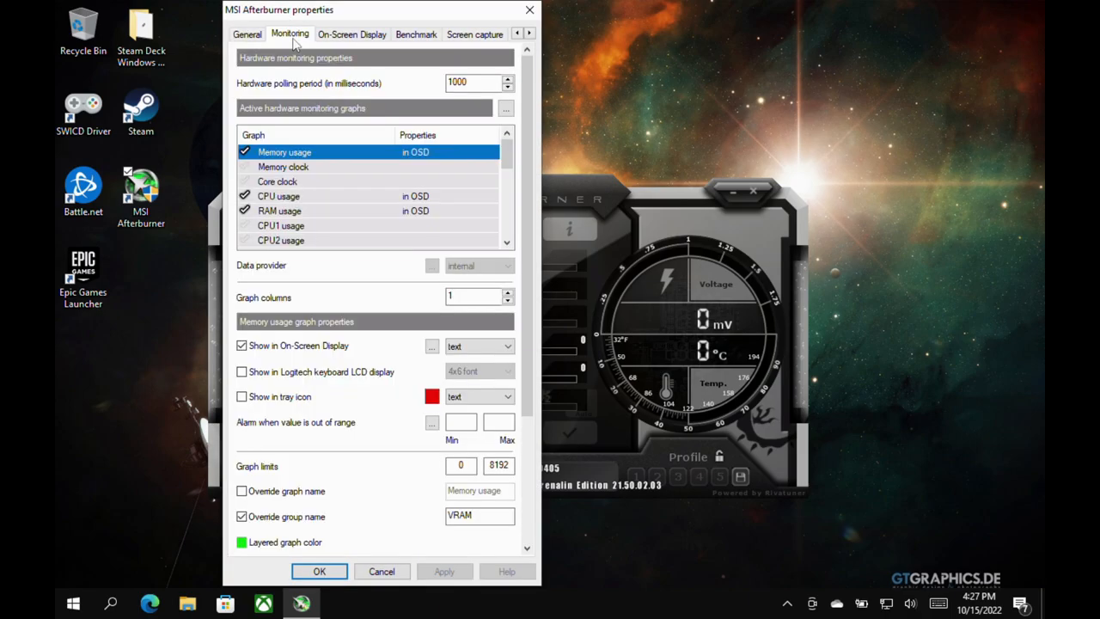
scroll(down, 3)
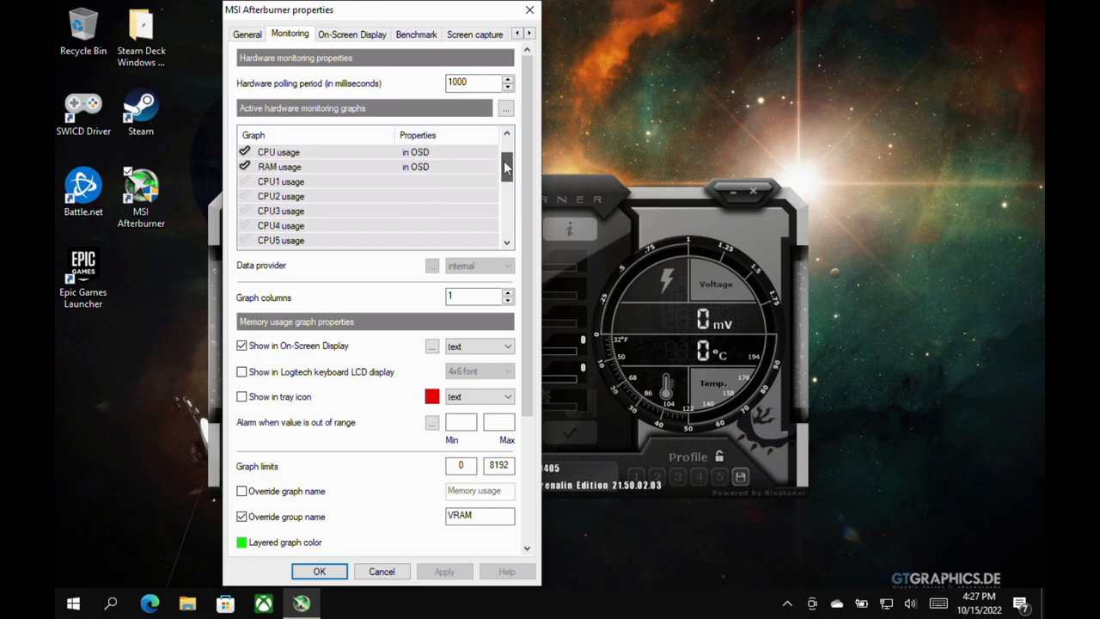
scroll(down, 3)
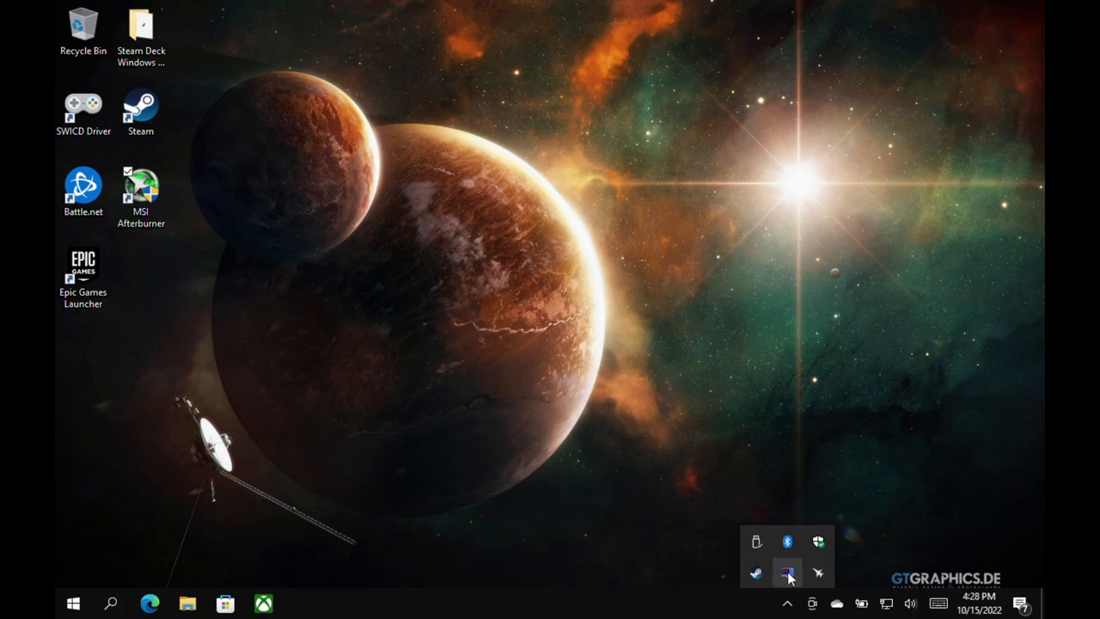
Step: Open RTSS from the tray and review the gotg.exe, Overwatch Launcher.exe and Global profiles
click(787, 569)
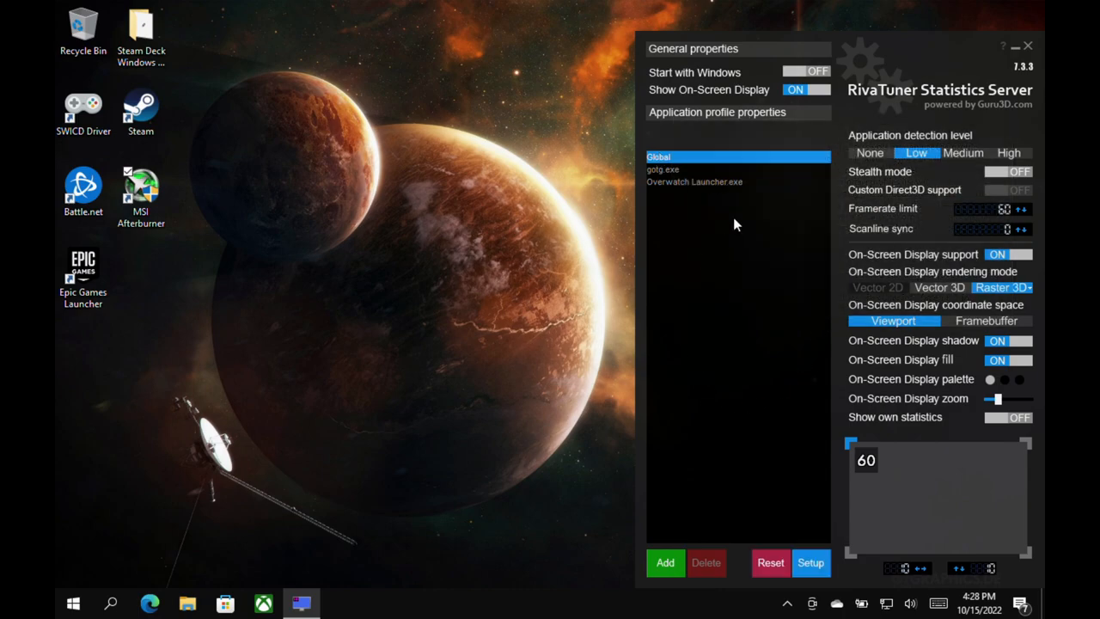
click(670, 170)
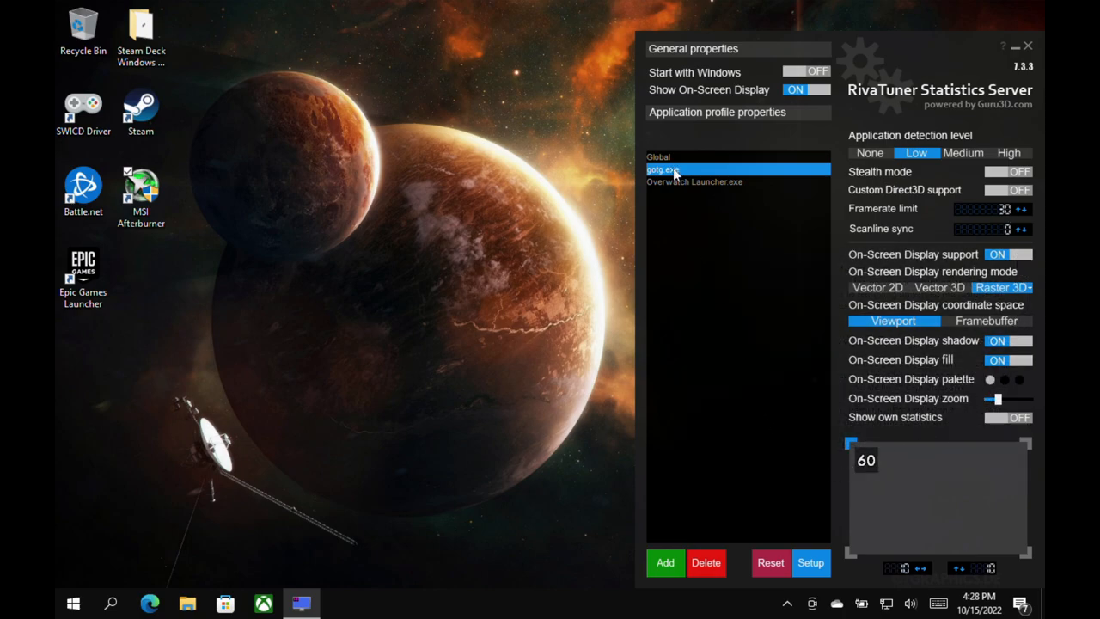
click(695, 182)
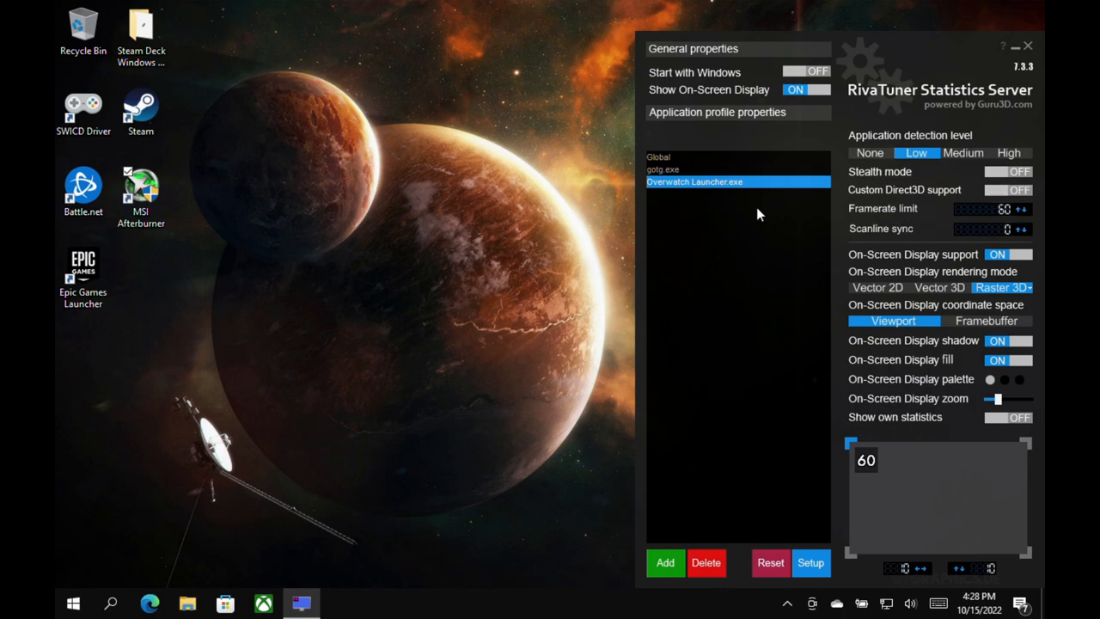
mouse_move(689, 210)
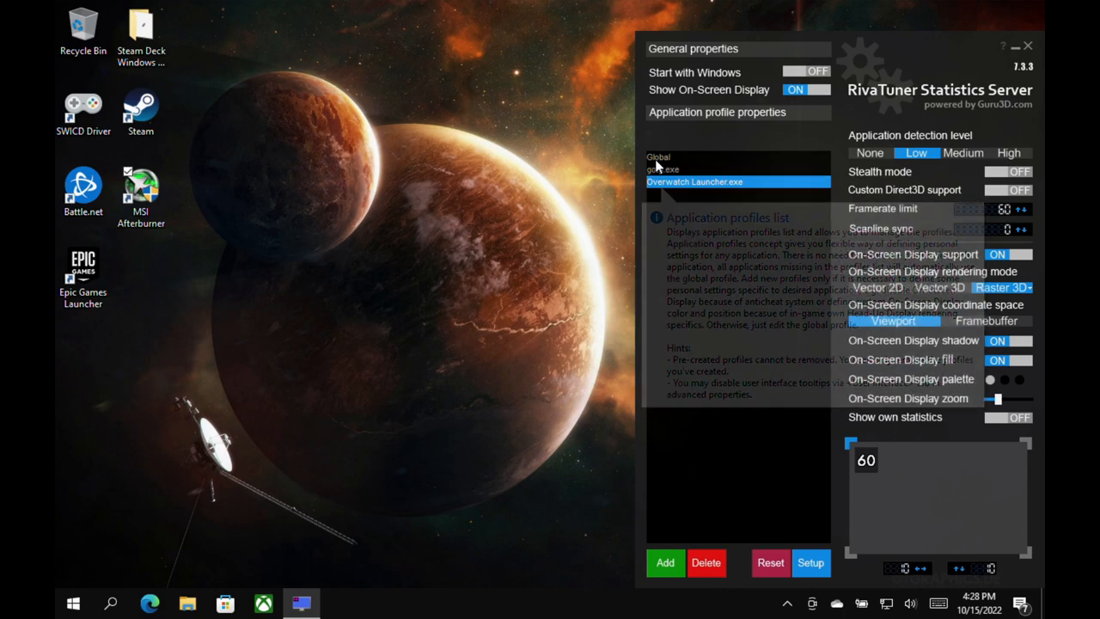
click(660, 157)
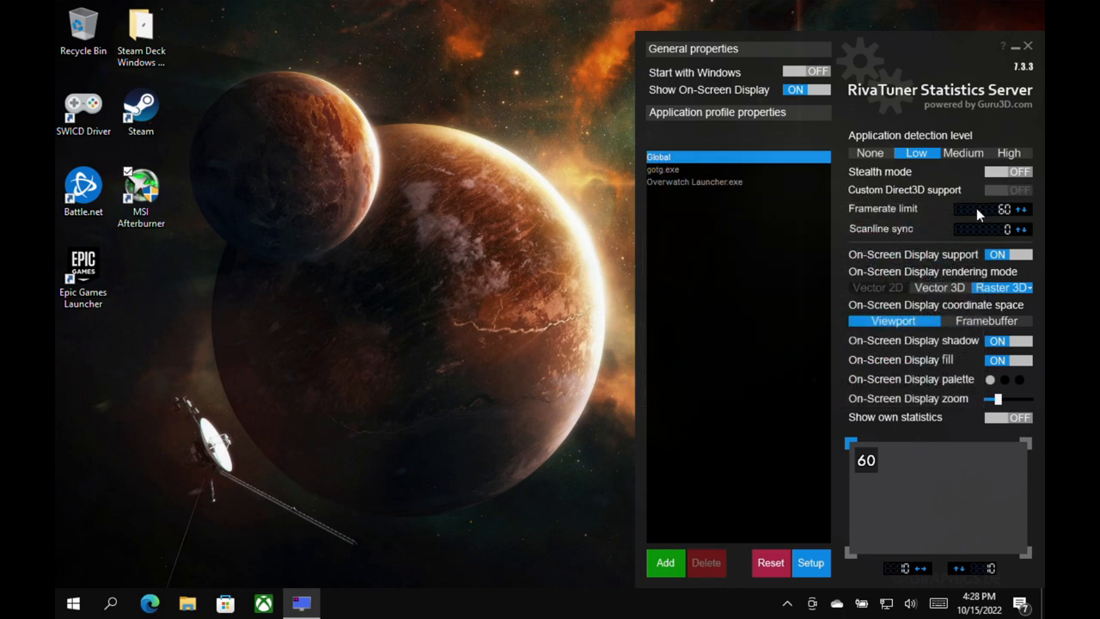
mouse_move(786, 244)
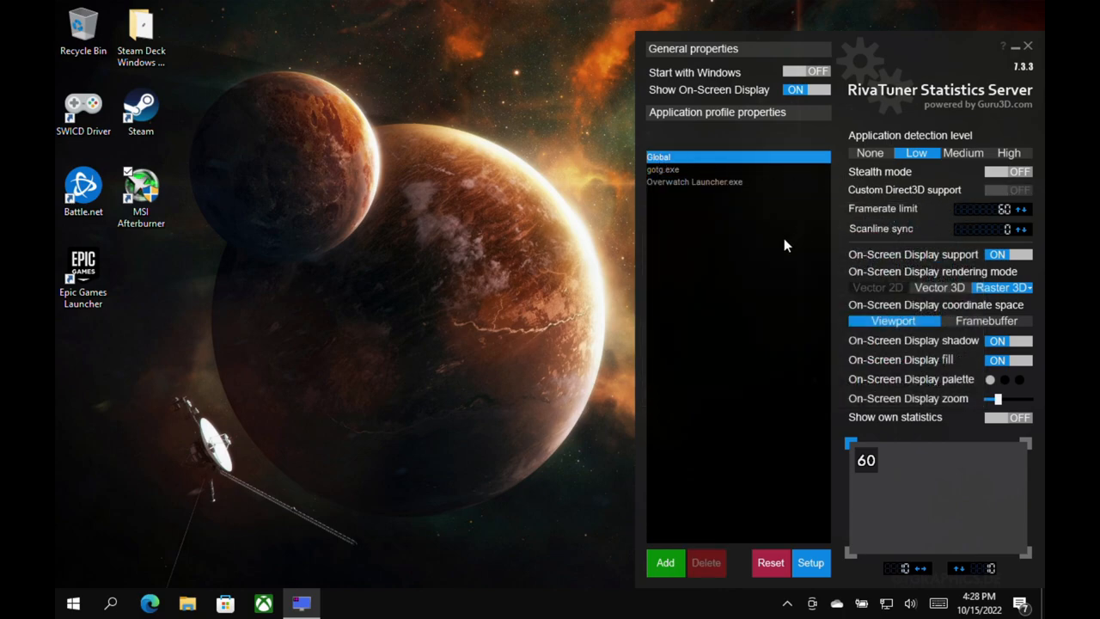
mouse_move(698, 456)
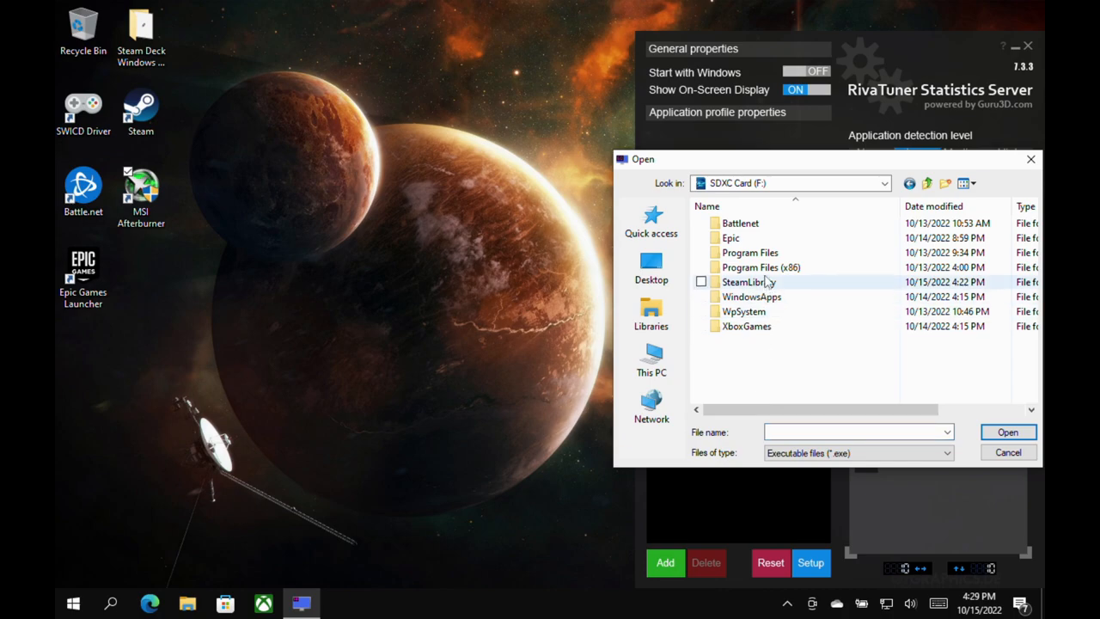
Step: Browse into MarvelGOTG's retail folder showing the gotg application
double_click(742, 282)
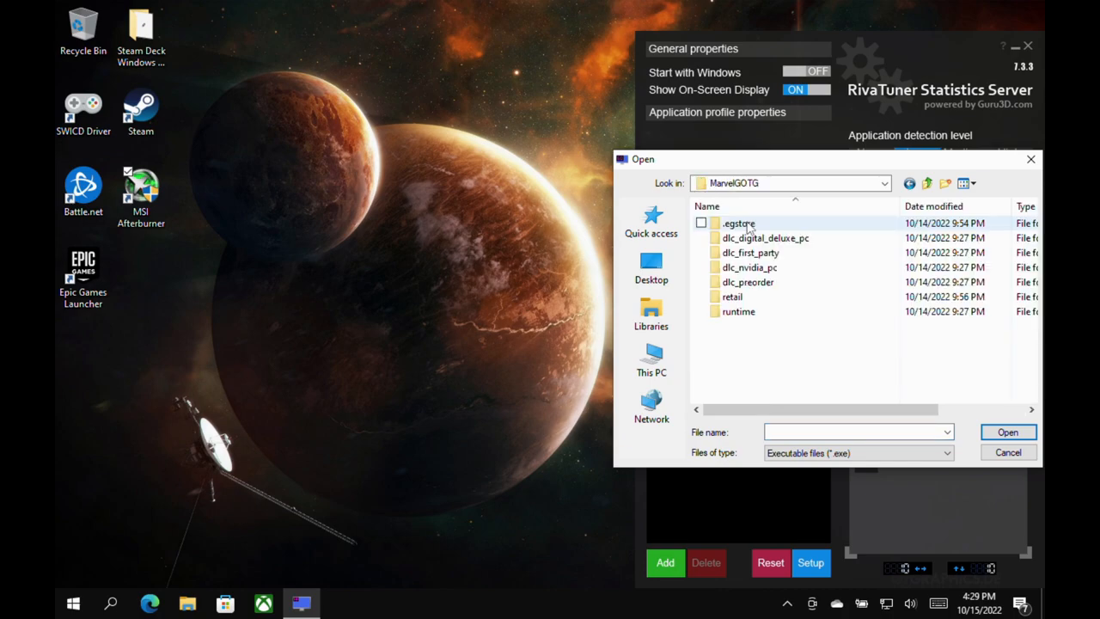
mouse_move(733, 296)
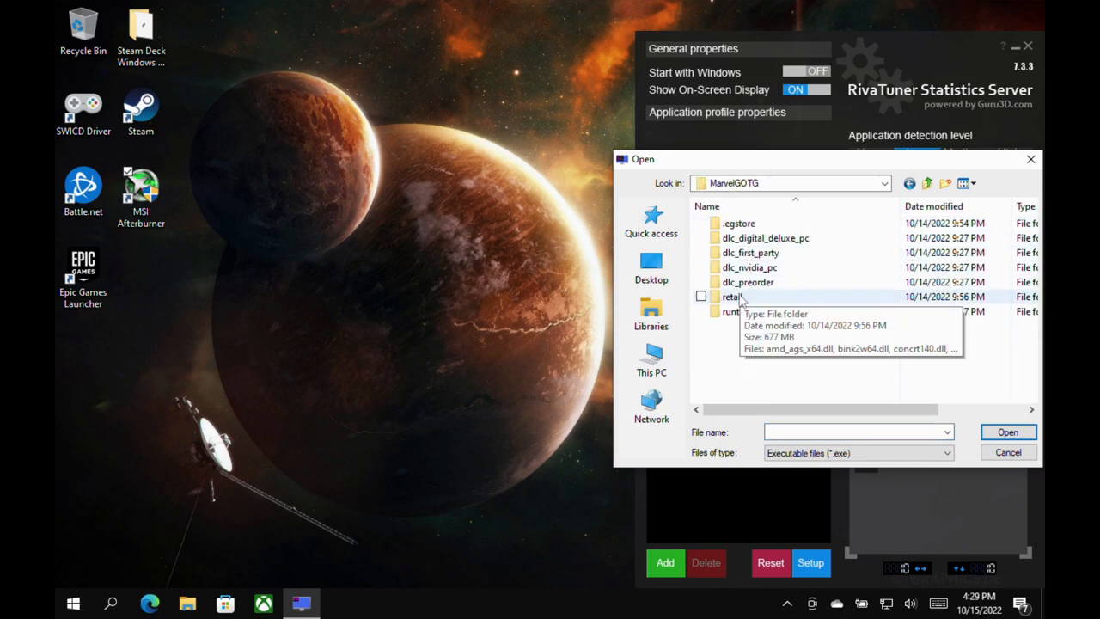
double_click(729, 296)
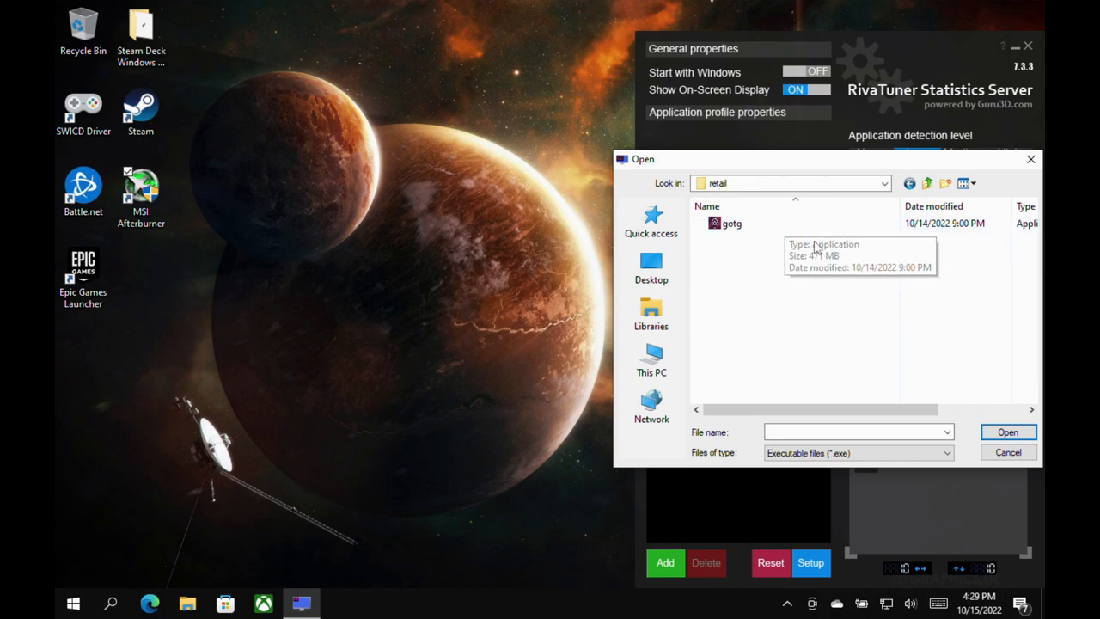
mouse_move(1030, 162)
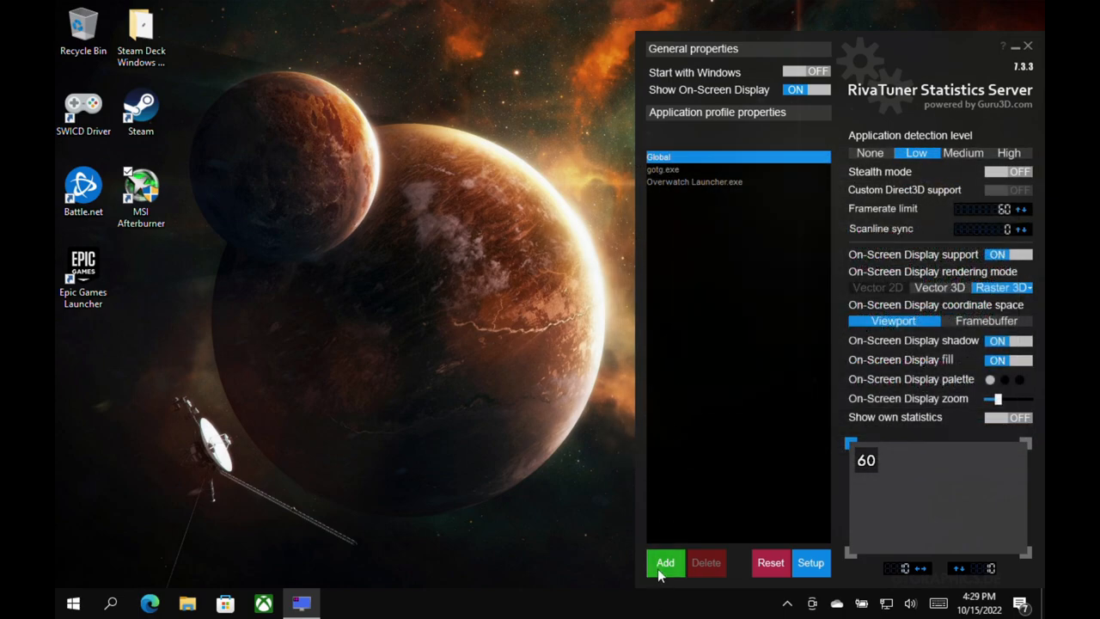
Step: Try adding ForzaHorizon5 from SDXC Card (F:) > XboxGames > Forza Horizon 5 > Content; dismiss the permission error
click(665, 564)
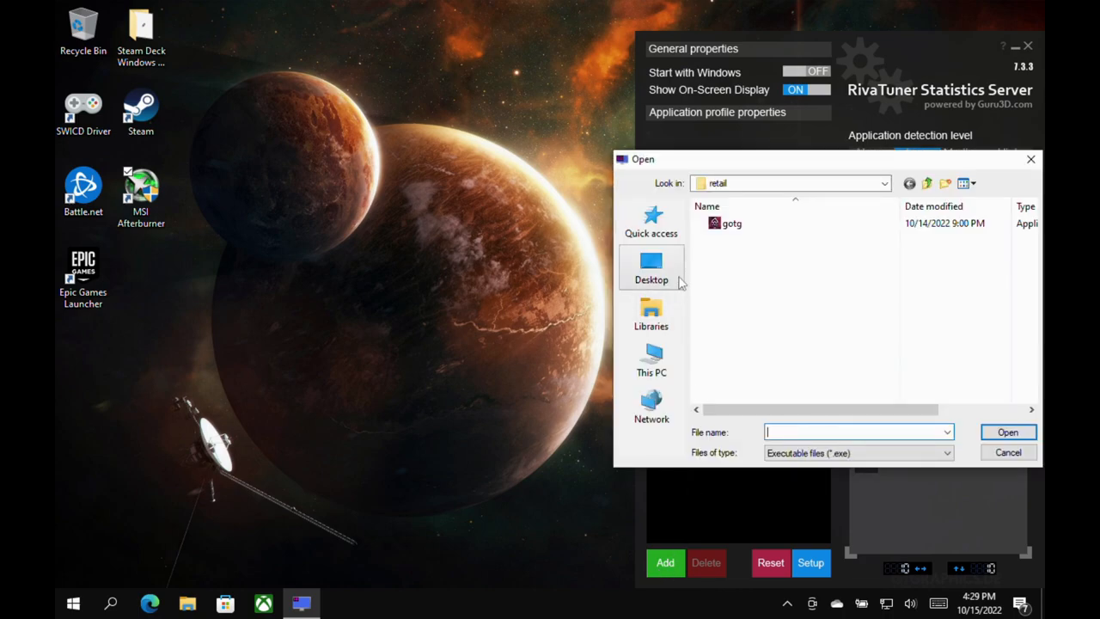
click(652, 359)
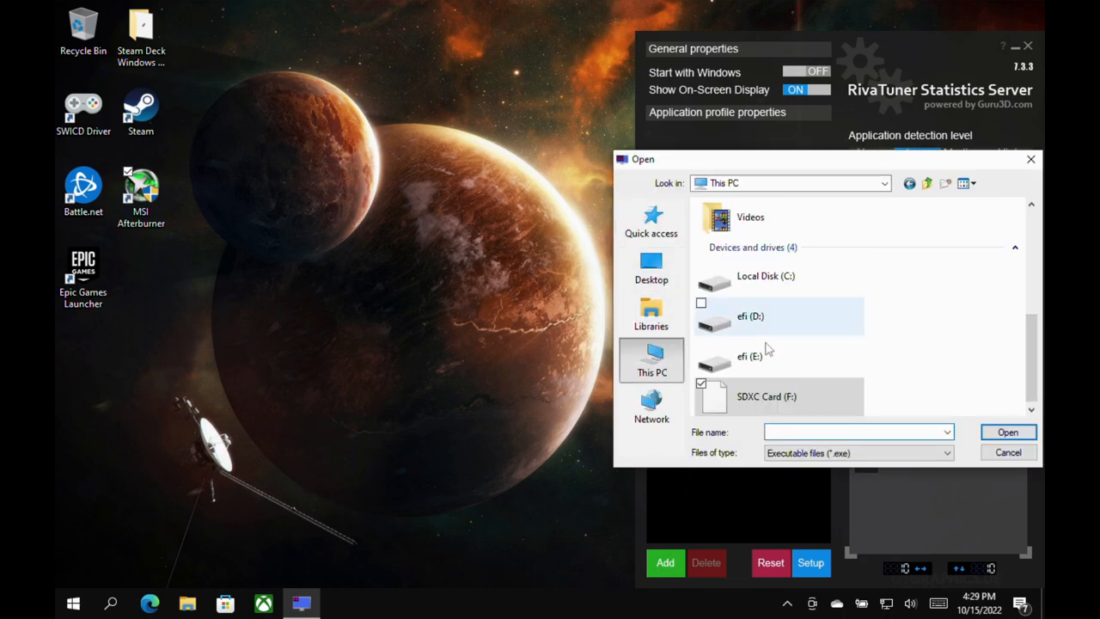
double_click(767, 396)
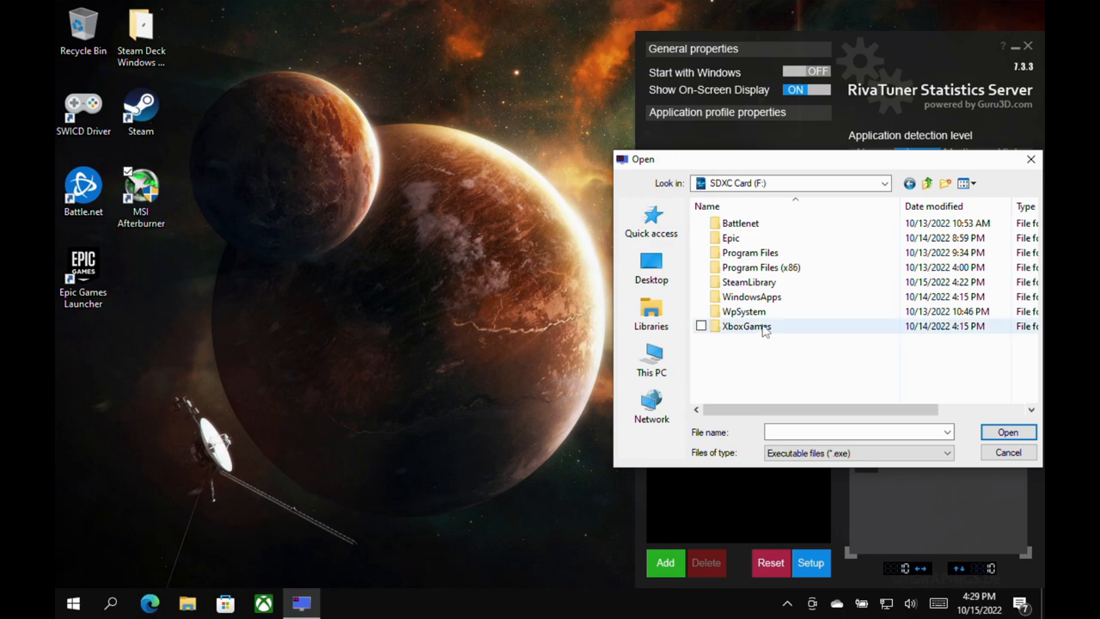
double_click(743, 327)
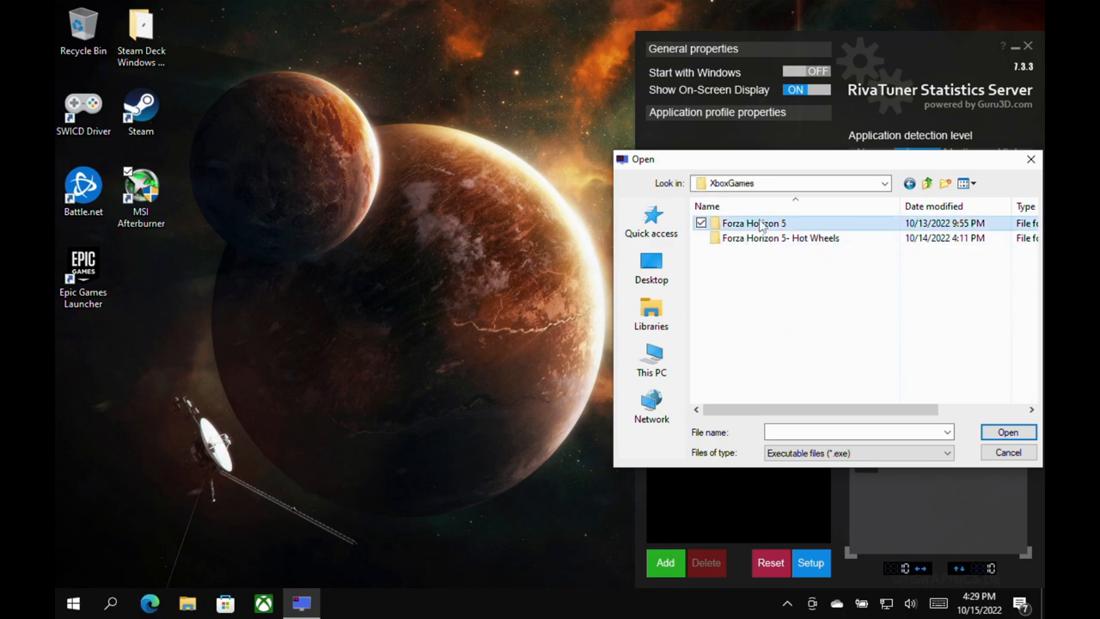
double_click(756, 223)
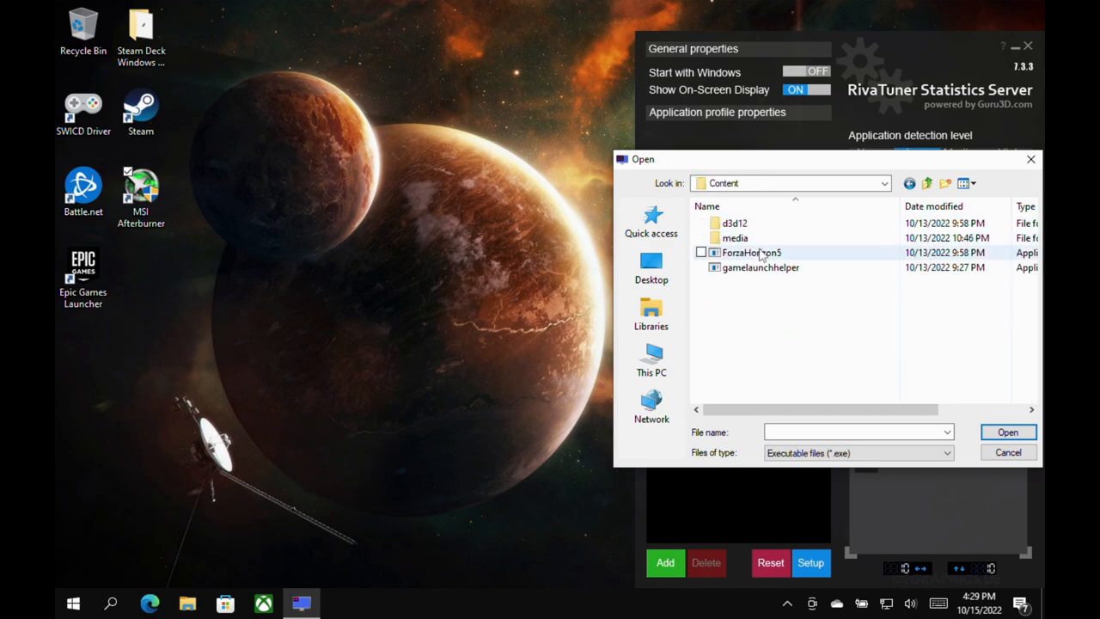
double_click(752, 251)
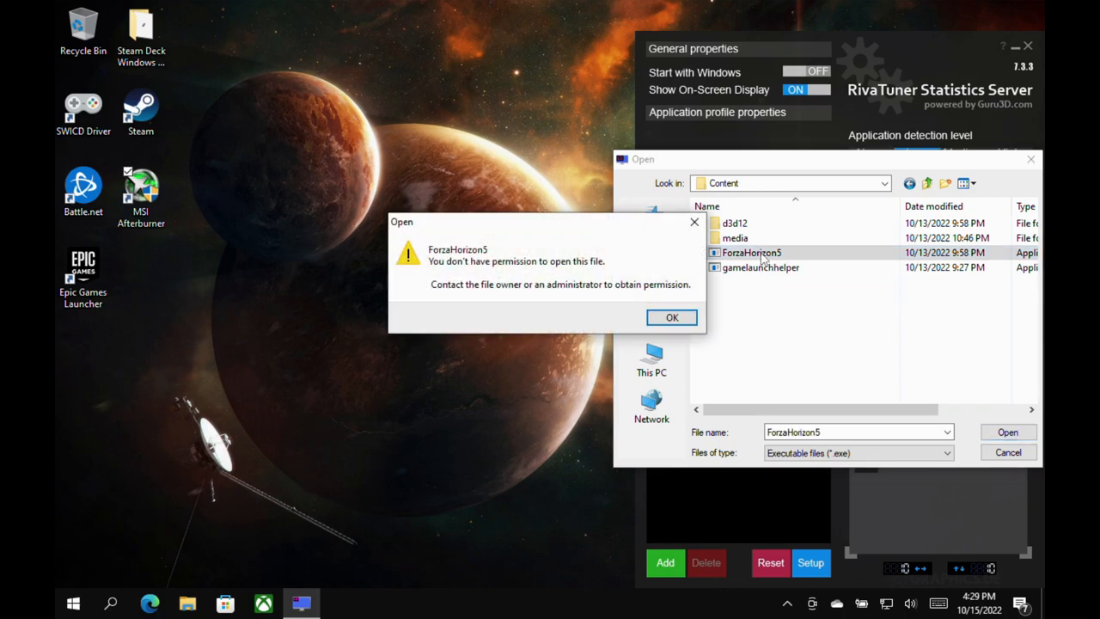
click(671, 316)
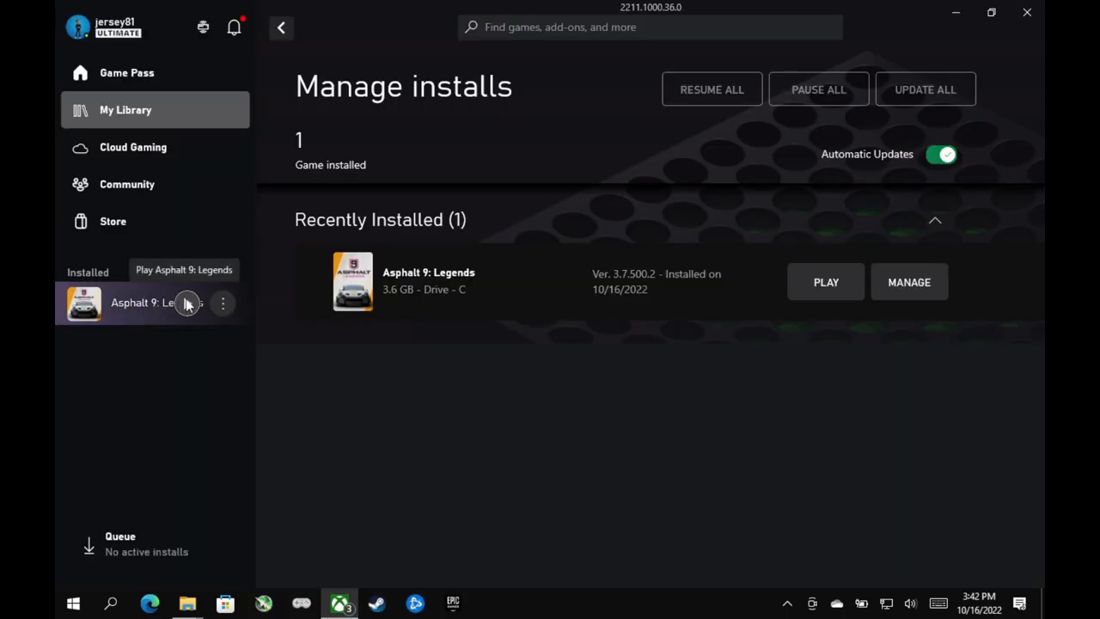
Step: Play Asphalt 9: Legends from the Xbox app's installed list
click(825, 281)
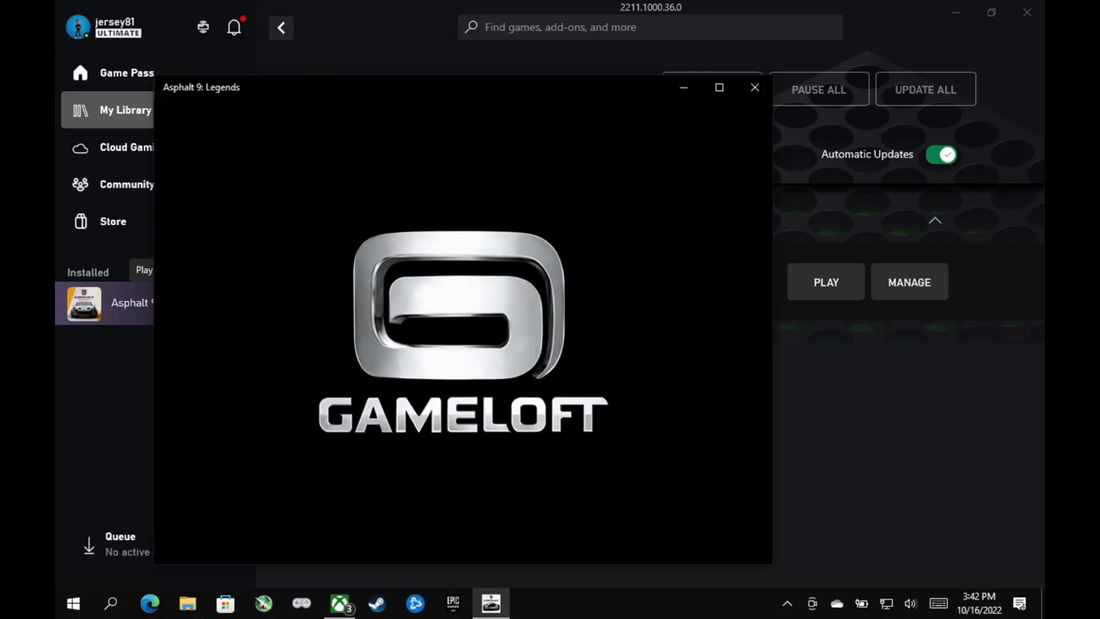
mouse_move(189, 309)
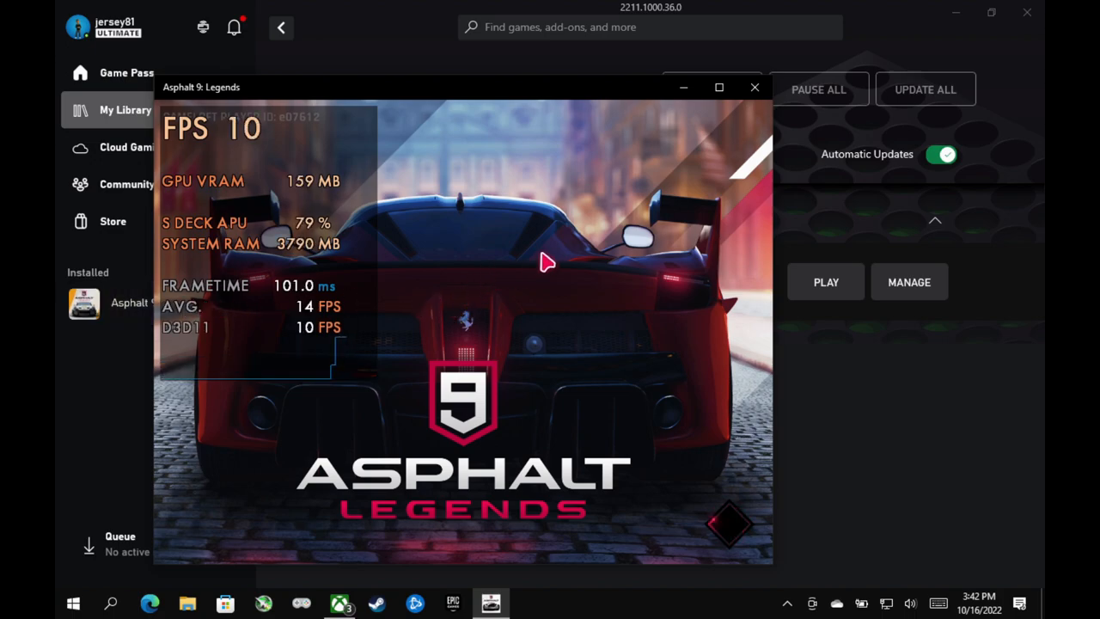
mouse_move(698, 314)
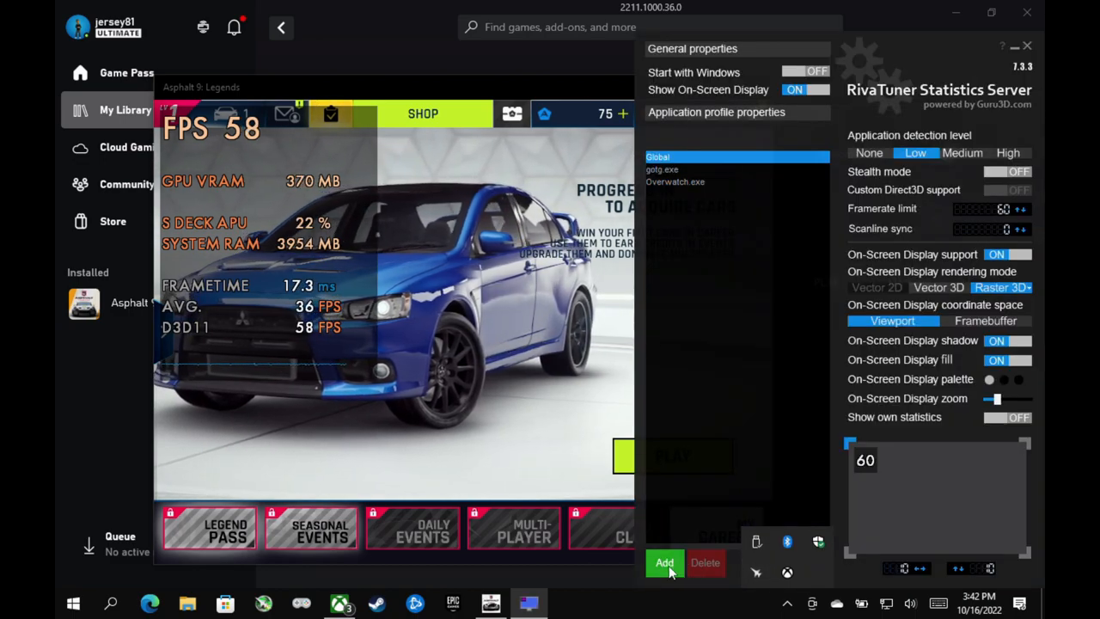
Step: Add an Asphalt9_w10_x64_rtl.exe profile from the running games, leaving GameBarFTServer.exe unticked
click(664, 562)
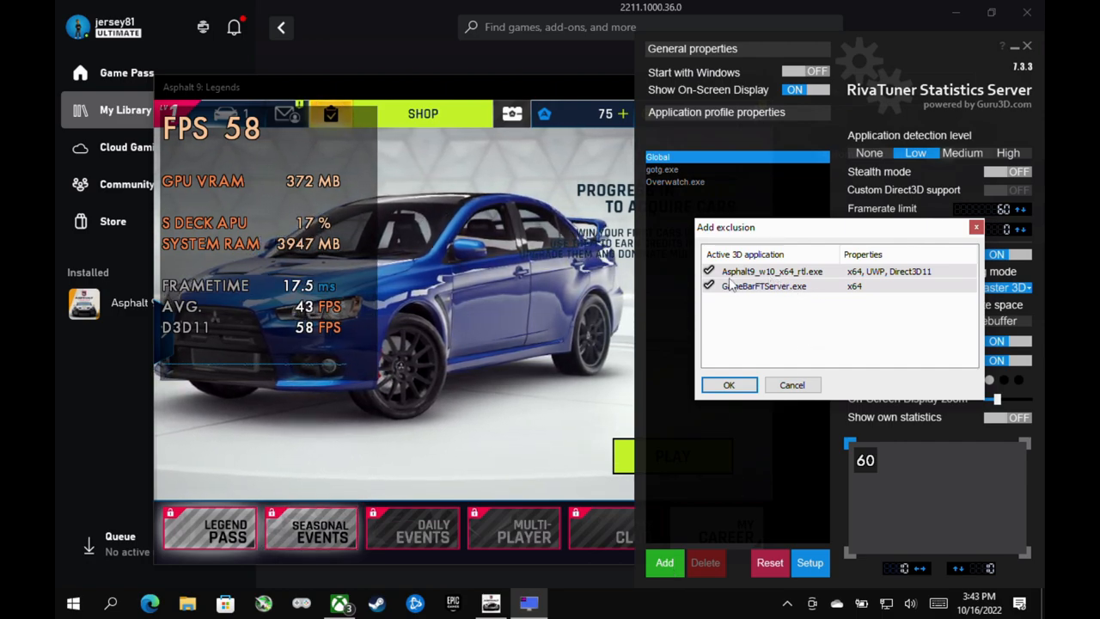
click(709, 272)
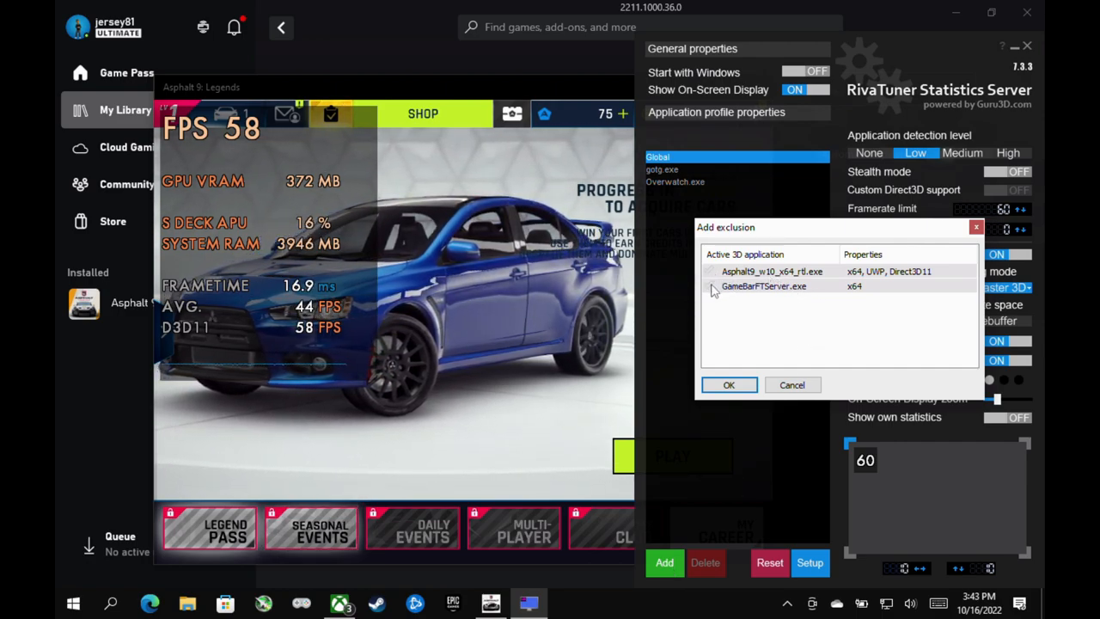
click(708, 272)
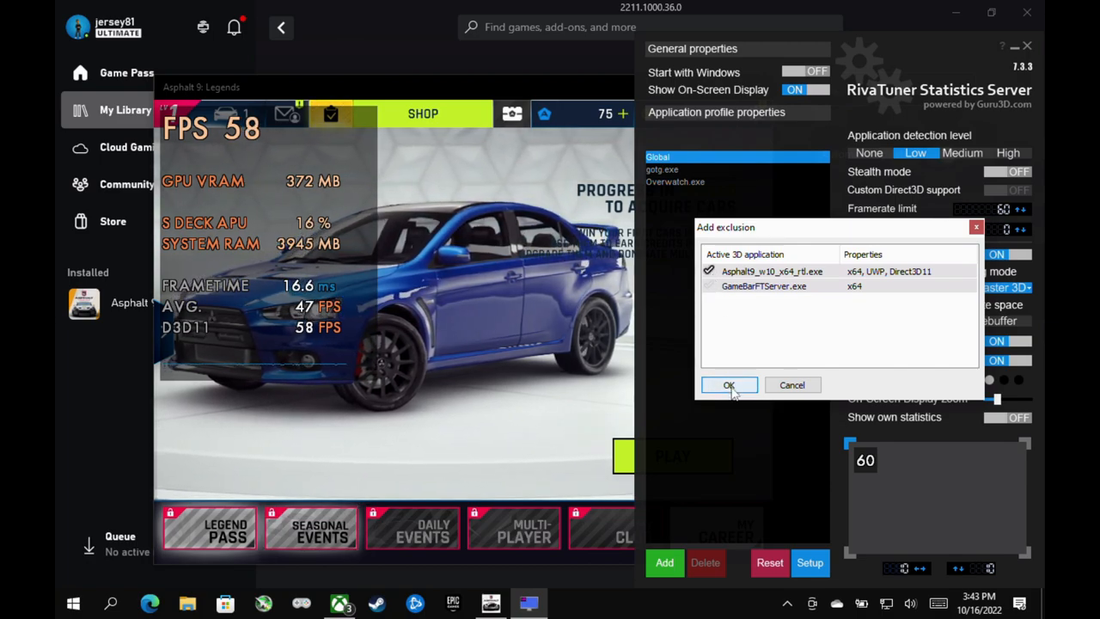
click(729, 385)
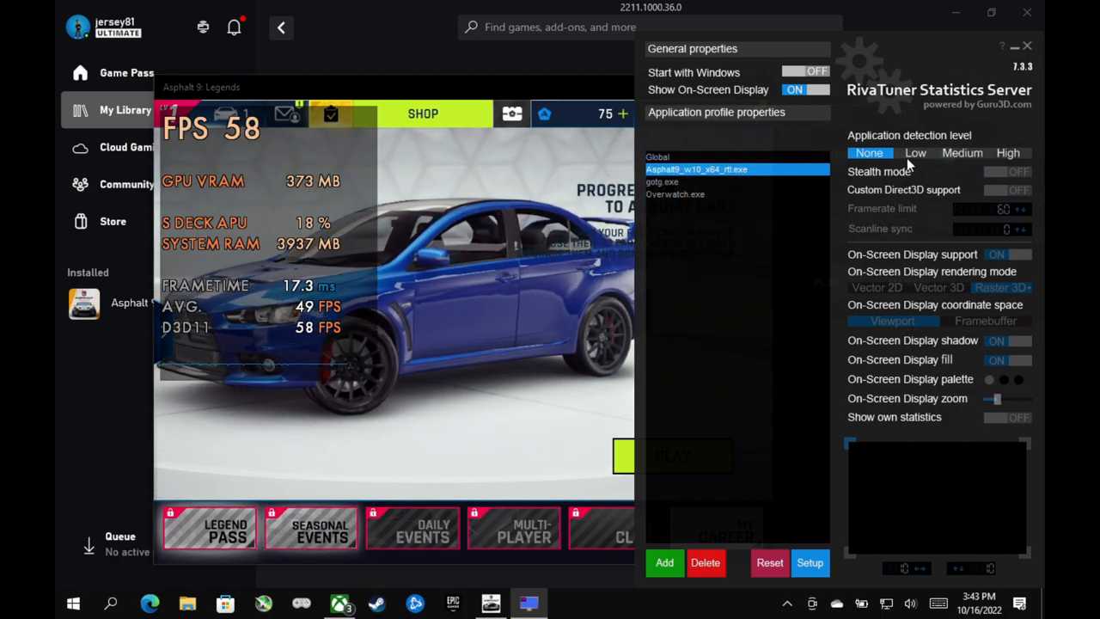
Step: Set the Asphalt 9 profile's application detection level to Low so its 60 FPS cap applies
click(915, 153)
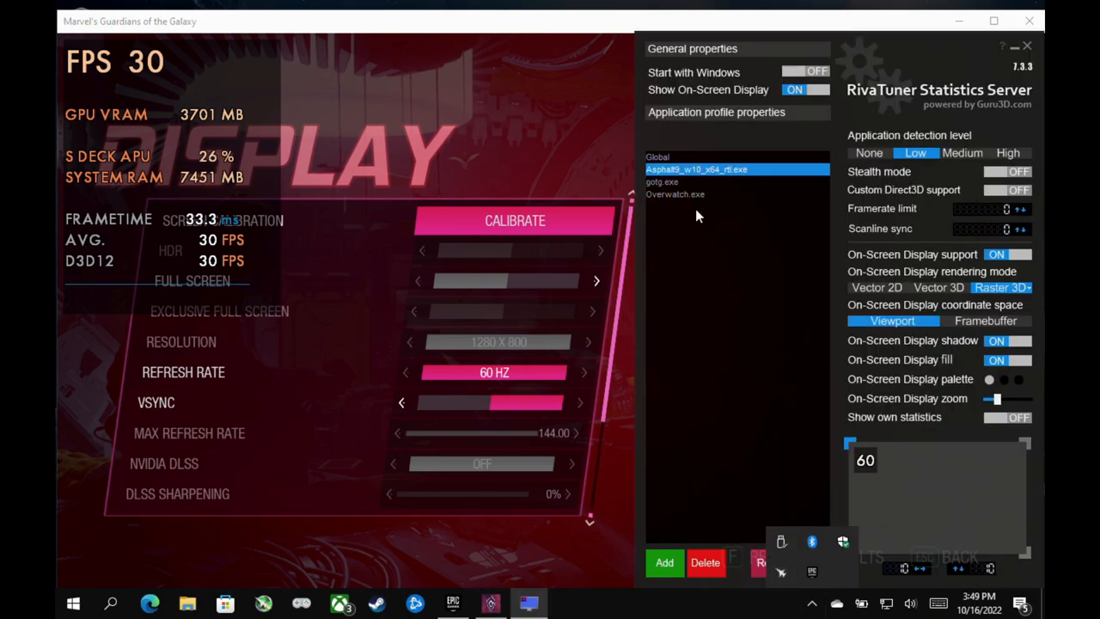
Step: Select the gotg.exe profile and change its framerate limit with the limit arrows
click(691, 182)
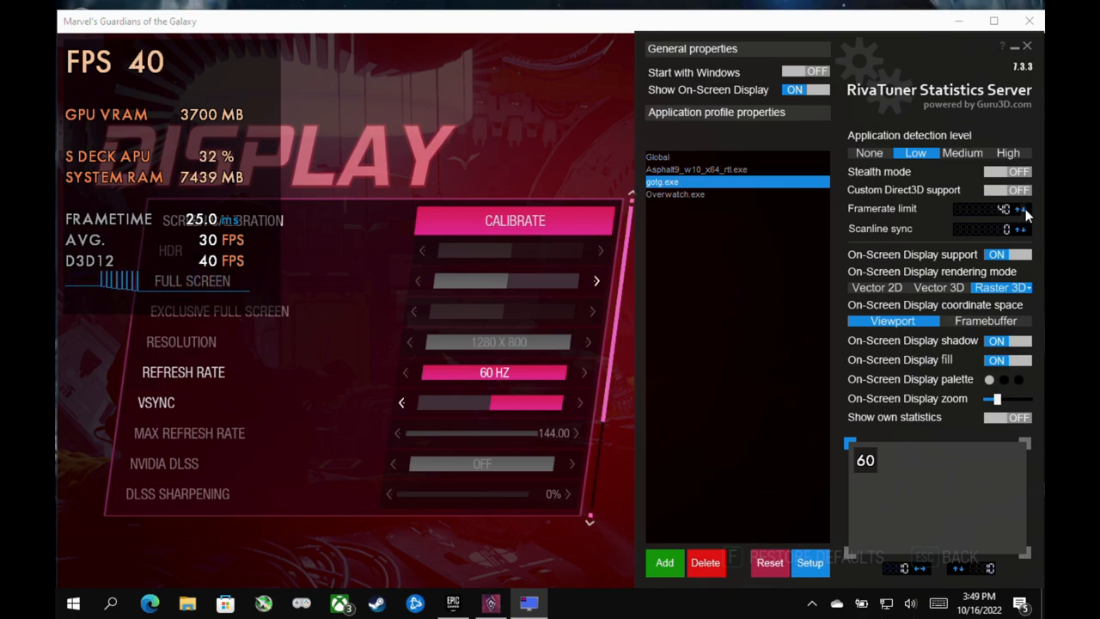
click(1027, 205)
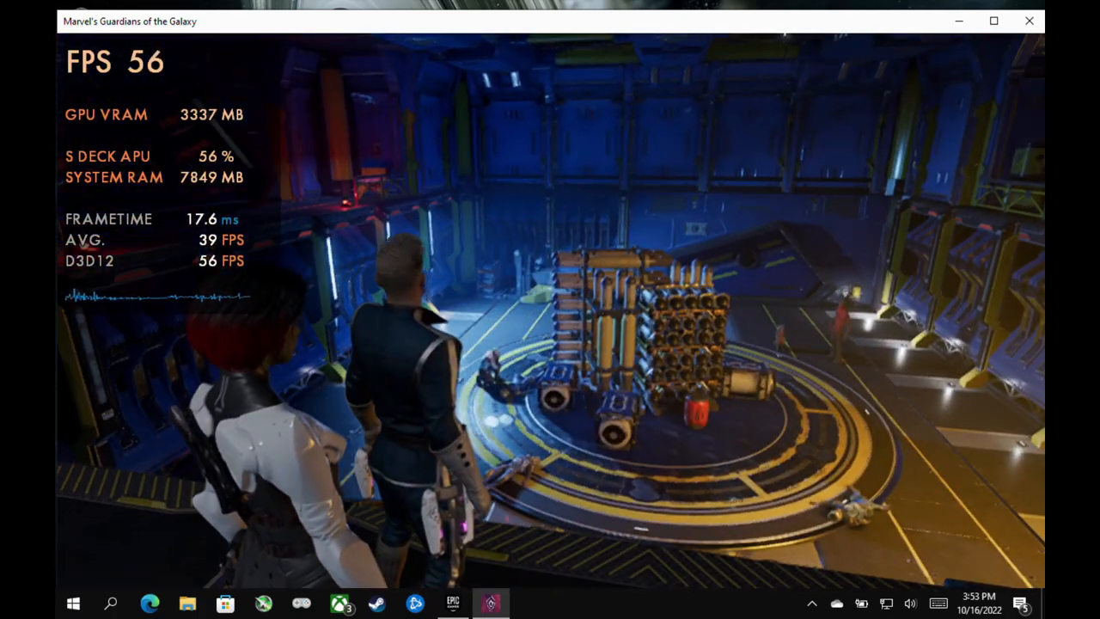
Step: Reopen RivaTuner from the tray, confirm gotg.exe is capped at 40 FPS, and close the window
click(72, 602)
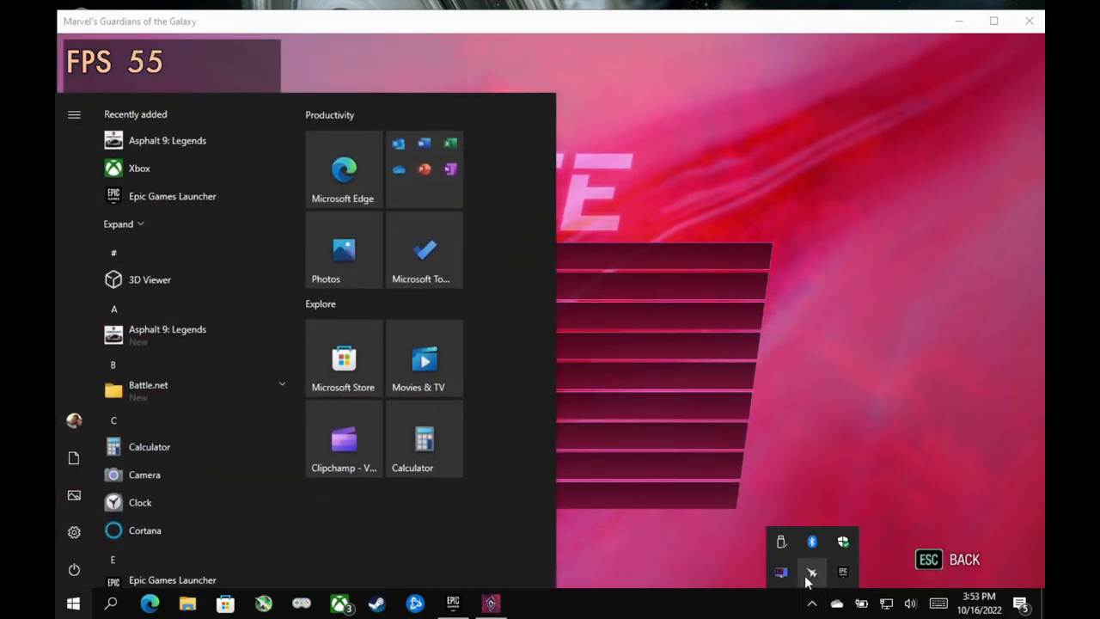
click(811, 569)
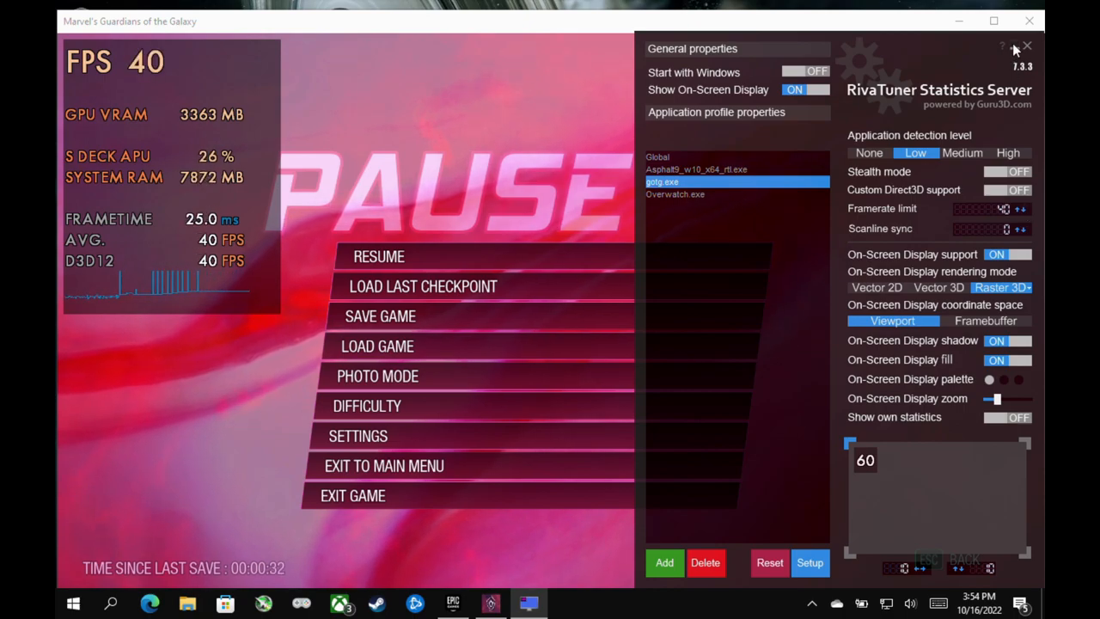
click(1014, 48)
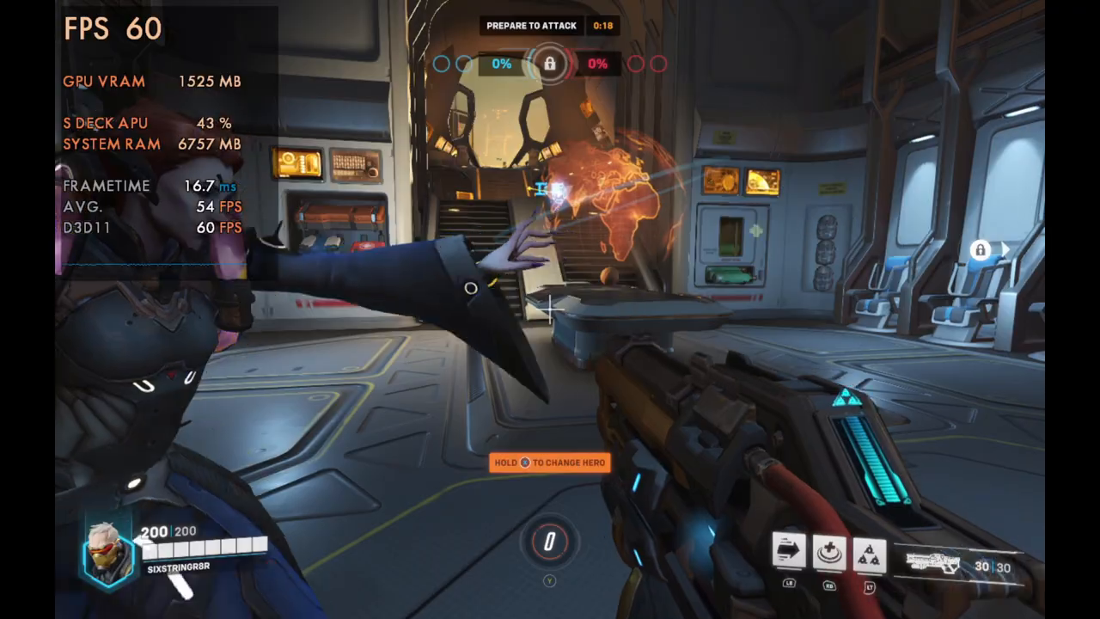
mouse_move(551, 306)
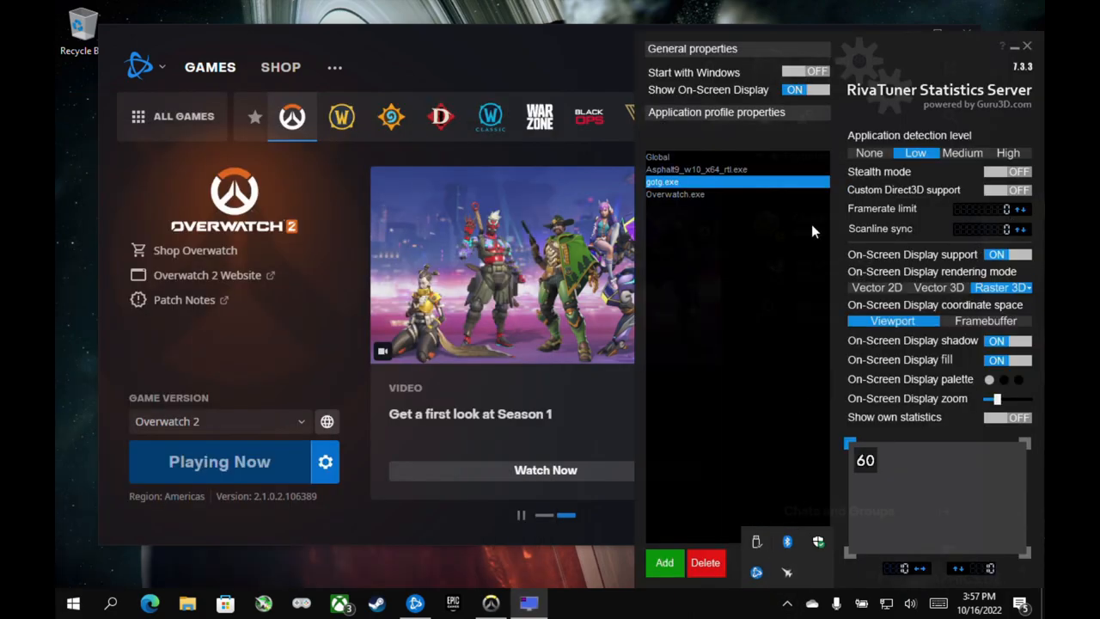
Step: Close RivaTuner and reopen it from the tray to adjust the Overwatch.exe framerate limit
click(675, 194)
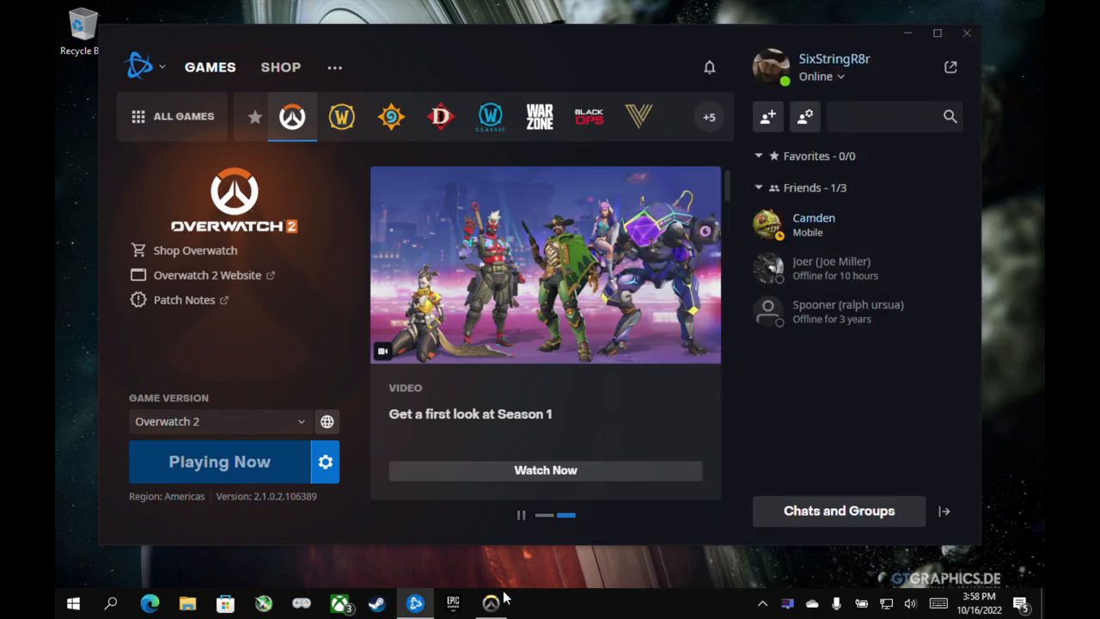
click(220, 461)
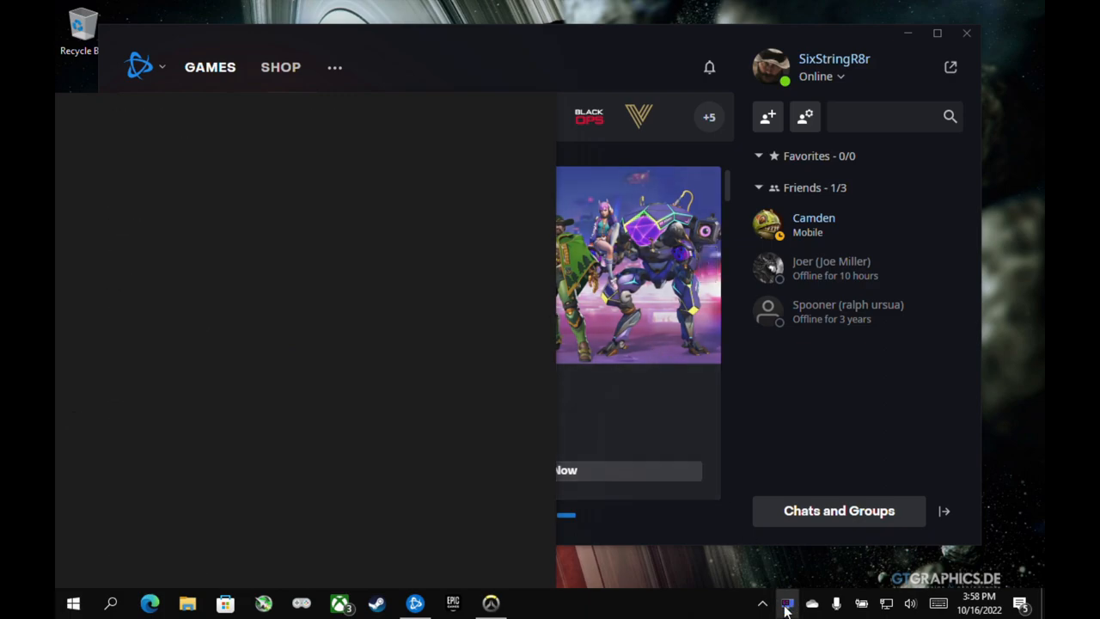
click(788, 604)
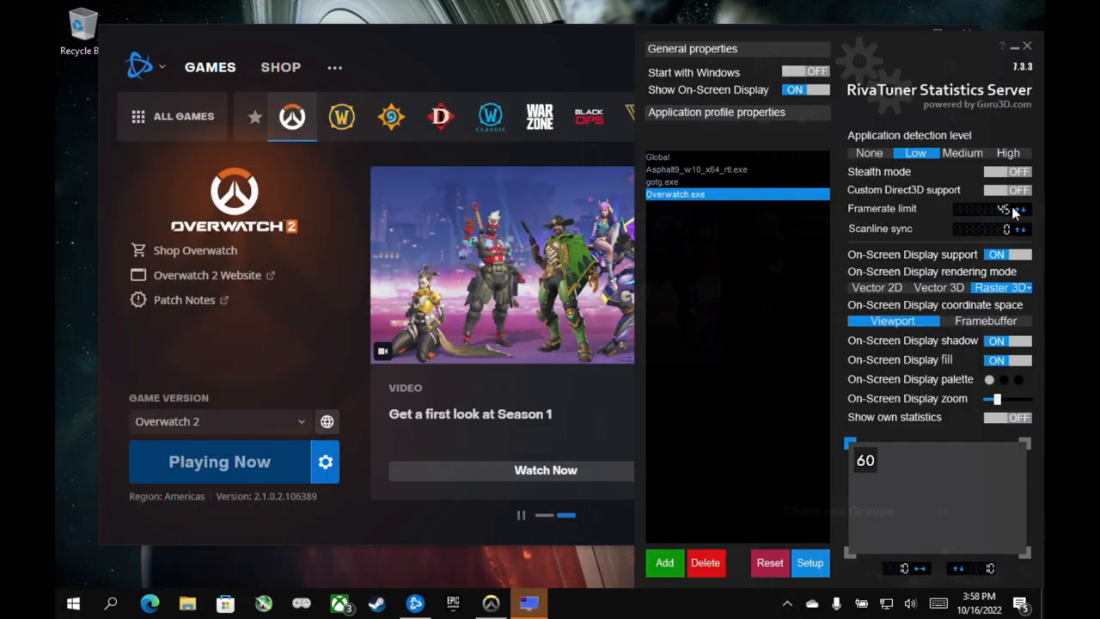